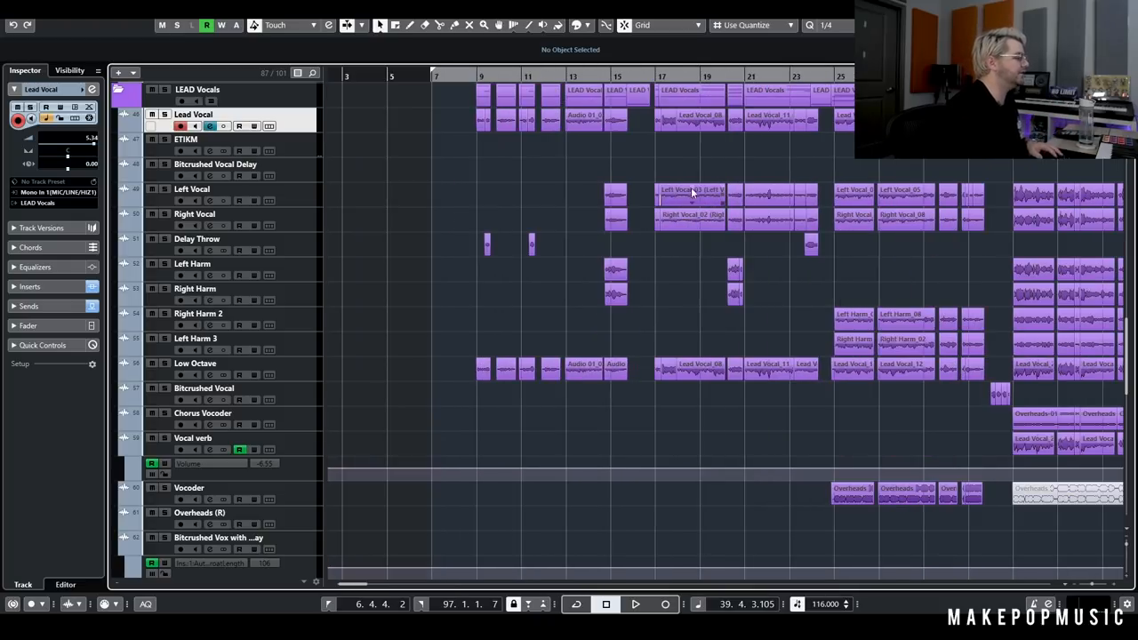
# - Bring the vocal tracks into view and start playback from around bar 8
pyautogui.hscroll(3)
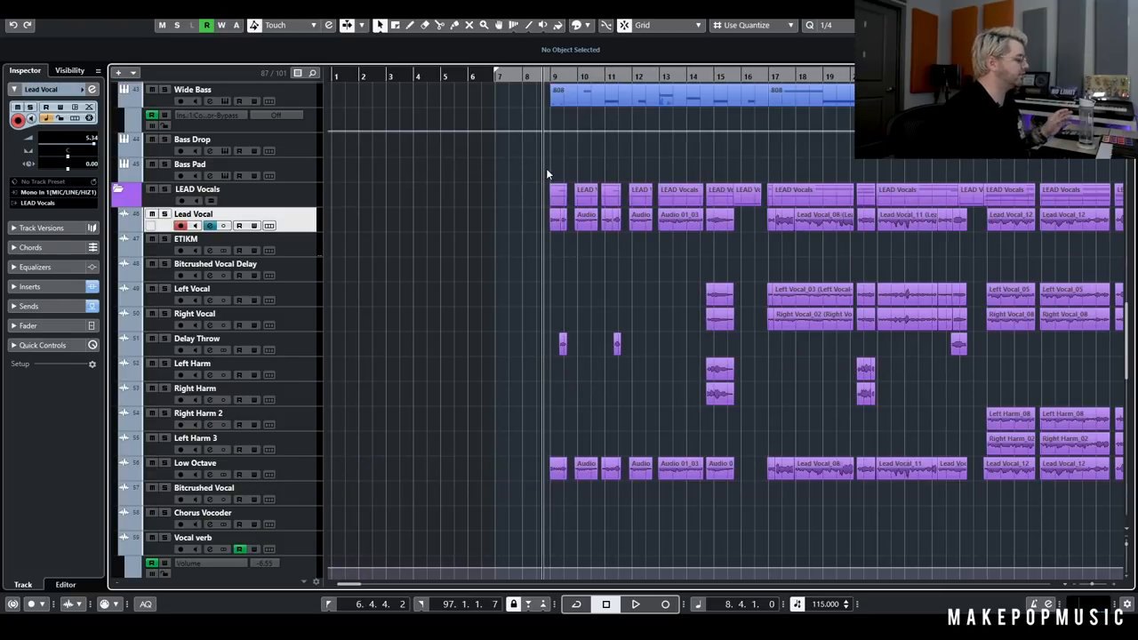
pyautogui.click(635, 604)
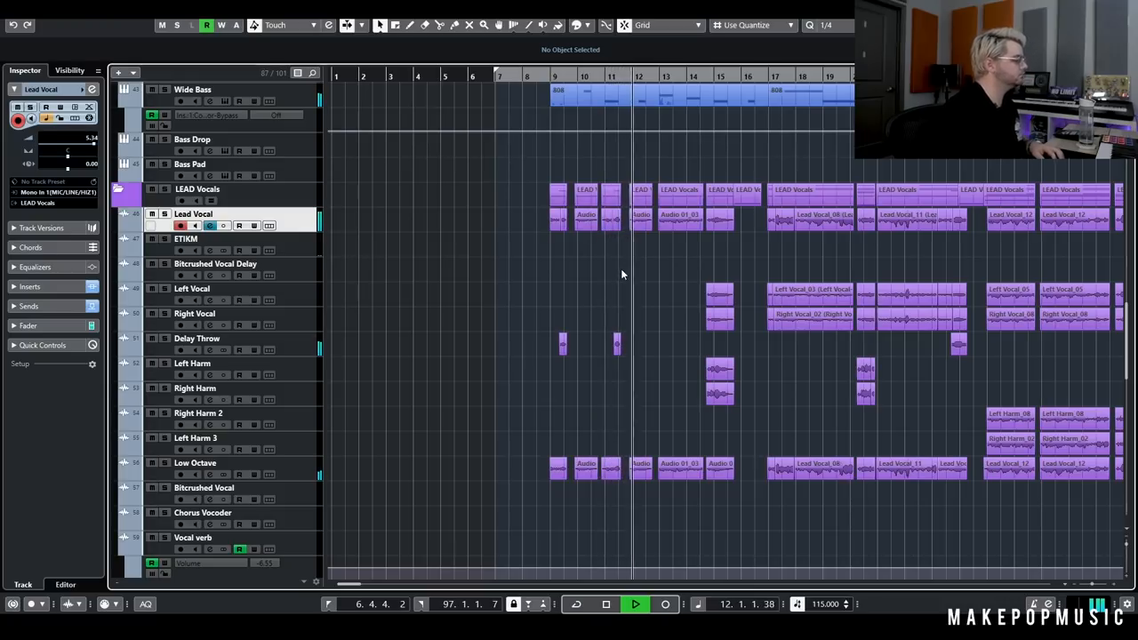
# - Review the Lead Vocal channel's Auto-Tune, compression and de-essing inserts plus reverb and delay sends
pyautogui.click(635, 604)
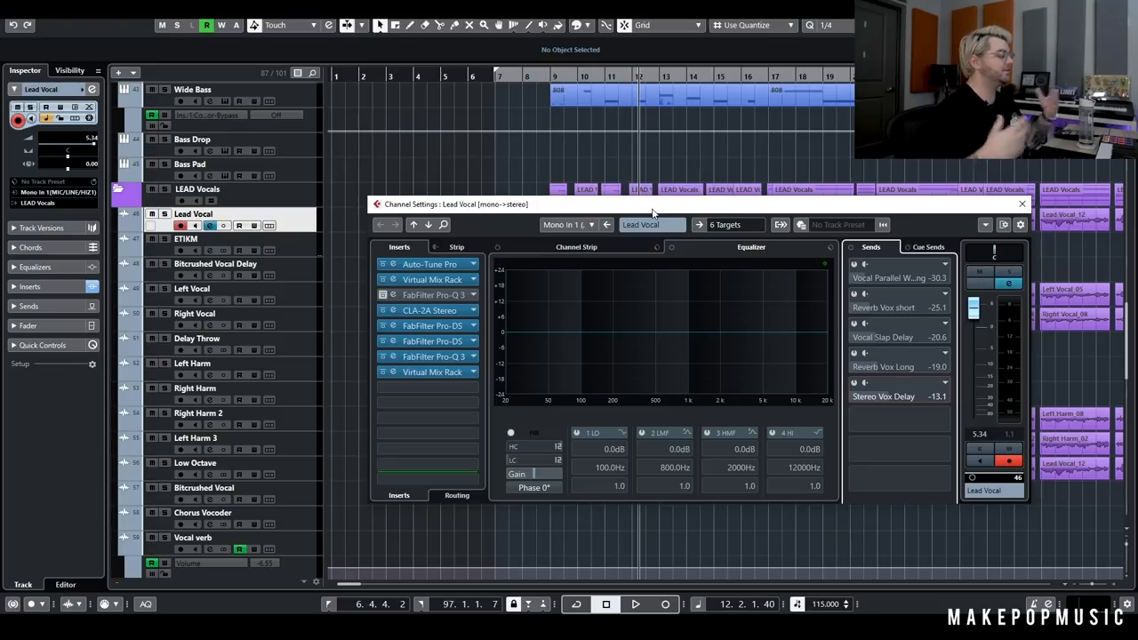
pyautogui.moveTo(341, 370)
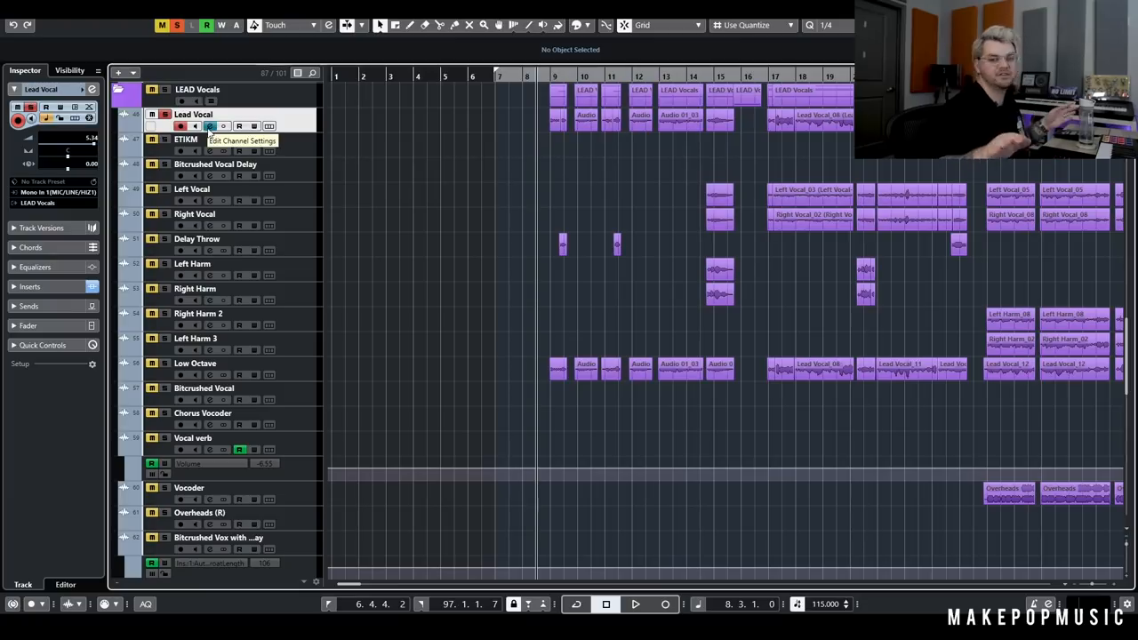
# - Scroll down to the FX Channels folder for the Vocal Parallel Widening channel settings
pyautogui.click(635, 605)
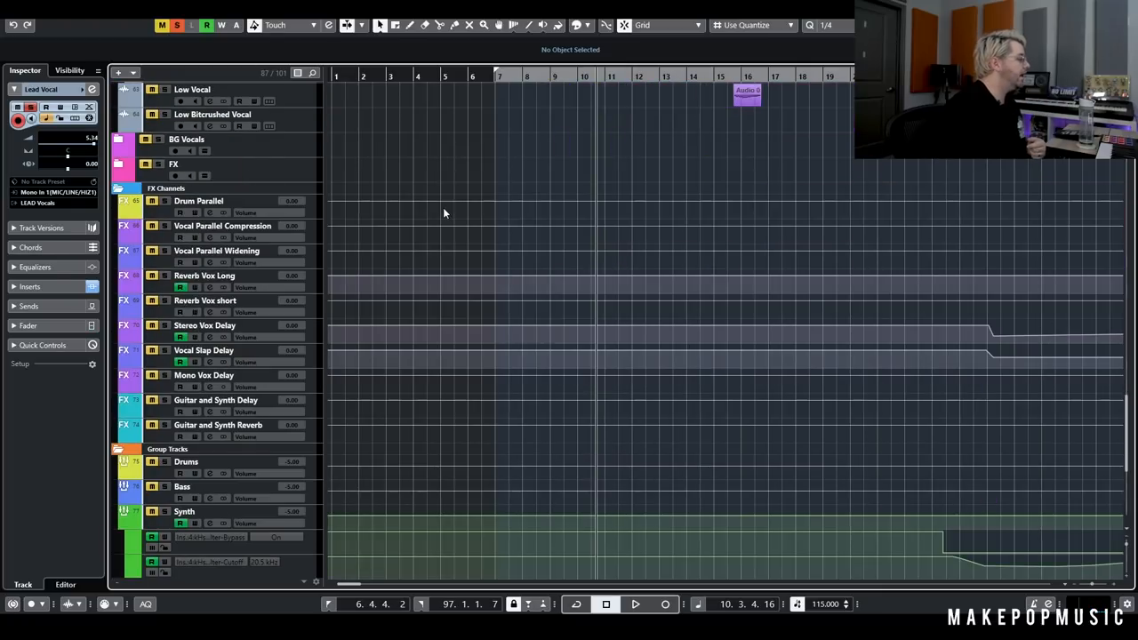
pyautogui.moveTo(427, 444)
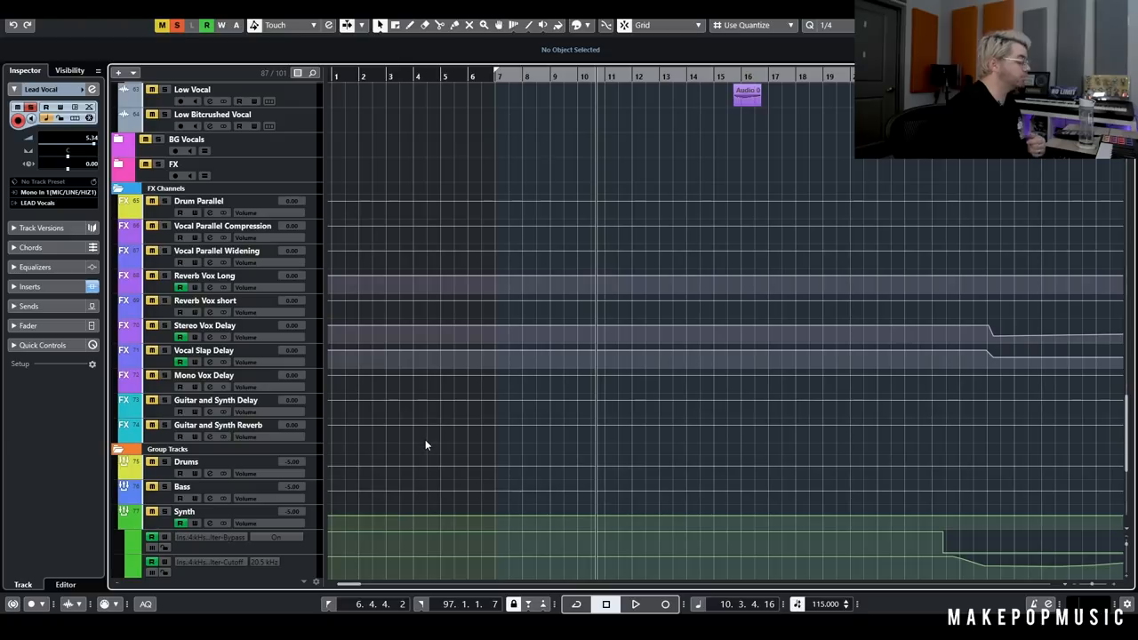
pyautogui.scroll(-3)
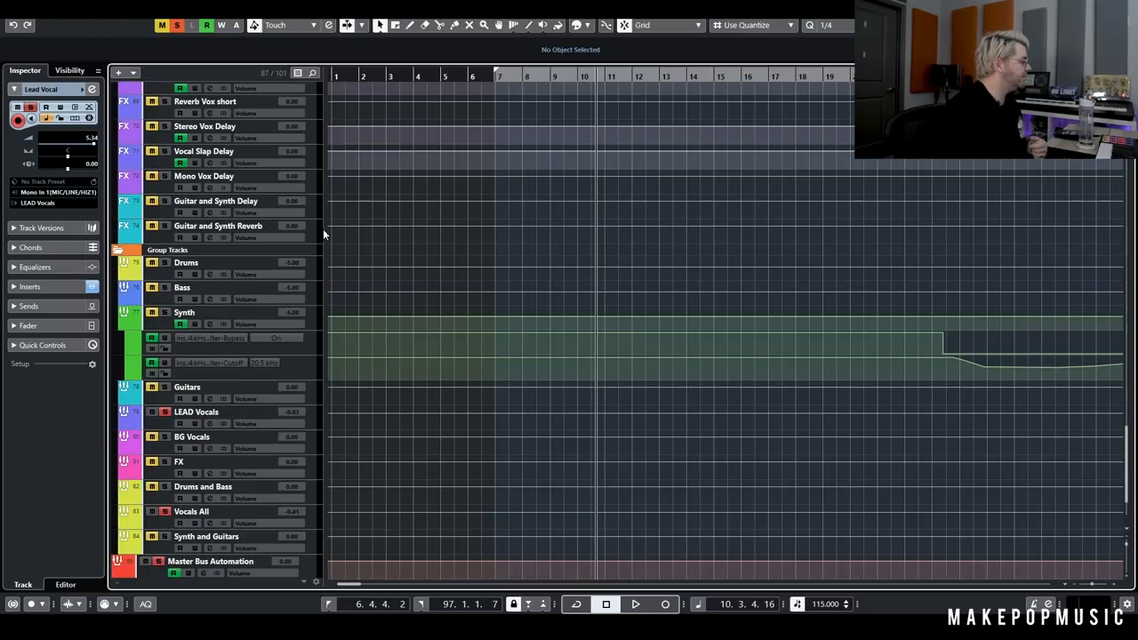
pyautogui.scroll(-3)
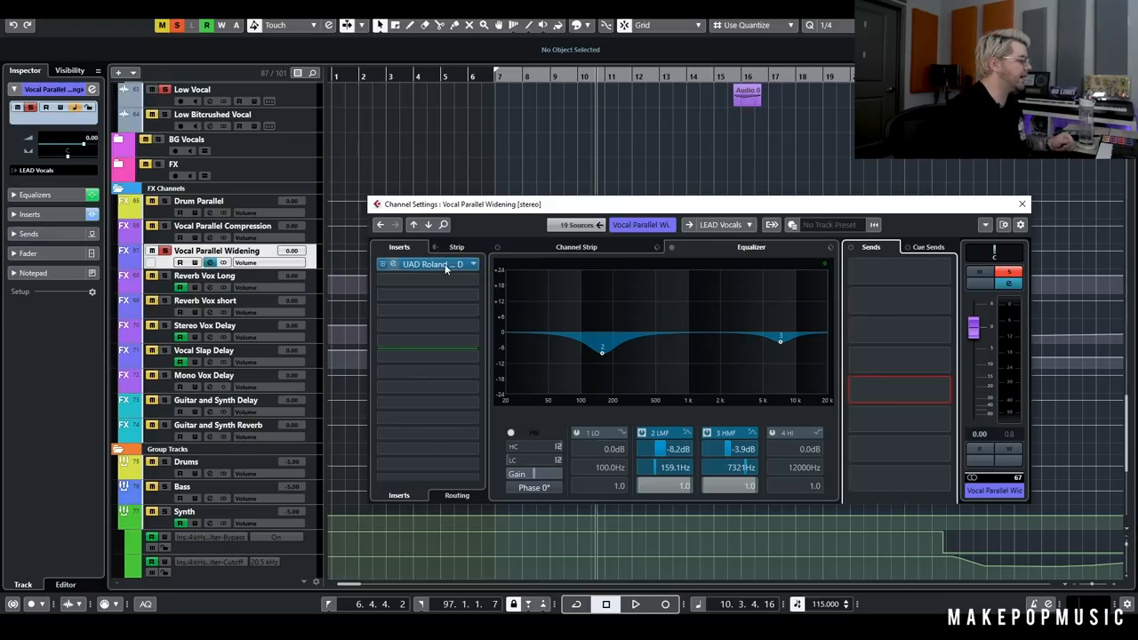
# - Check the UAD Dimension D insert, then move EQ band 2 to about 165 Hz
pyautogui.click(431, 264)
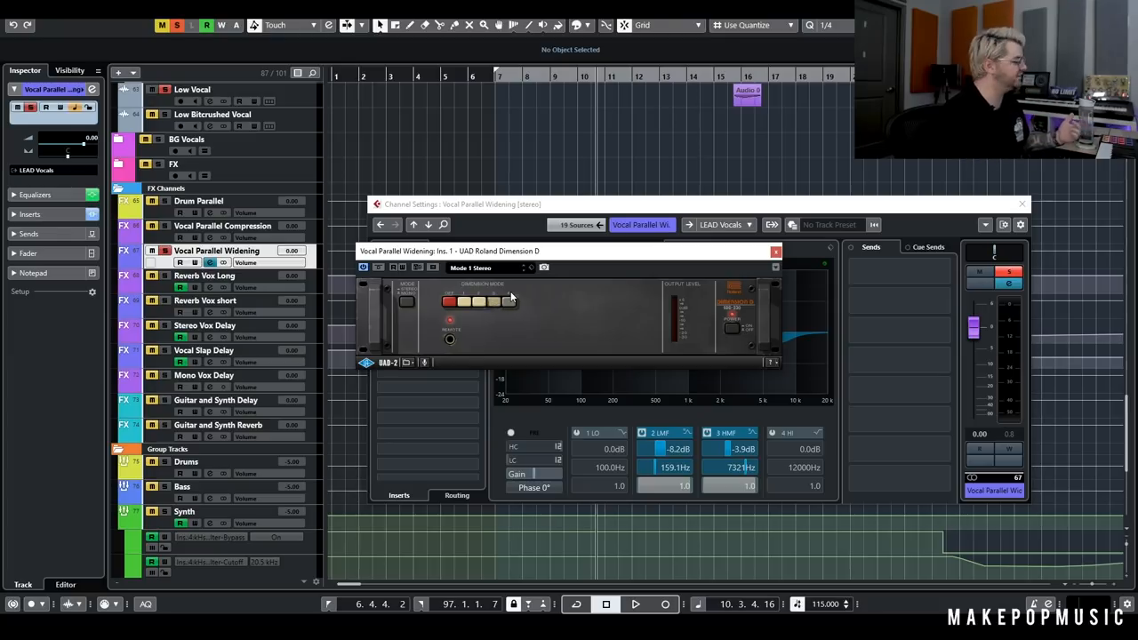
pyautogui.click(775, 250)
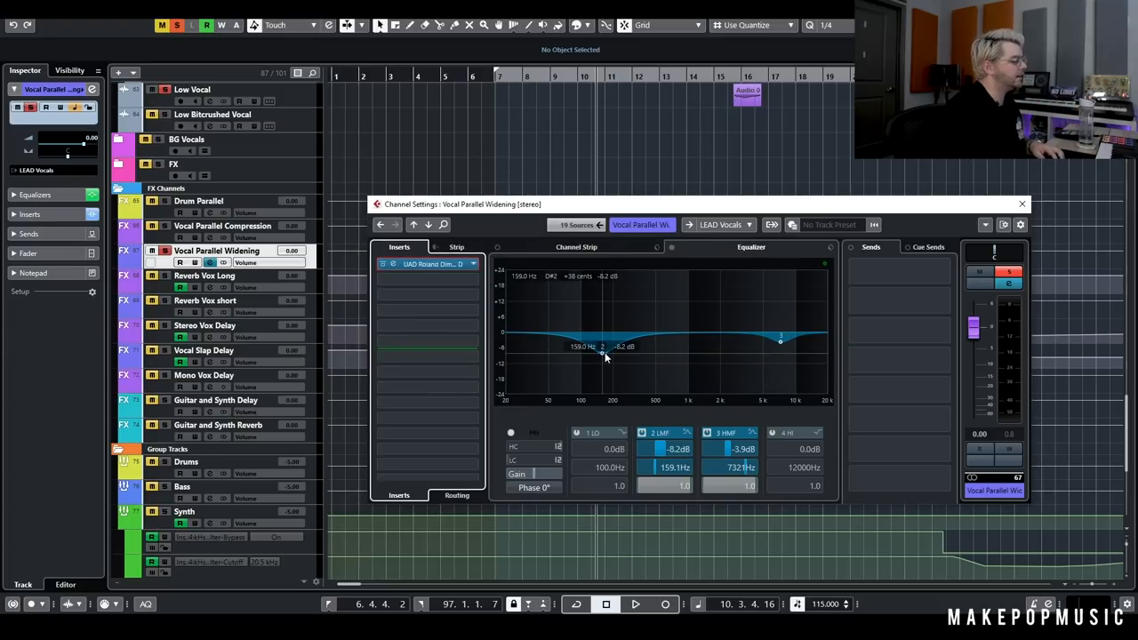
pyautogui.moveTo(600, 347); pyautogui.dragTo(604, 347)
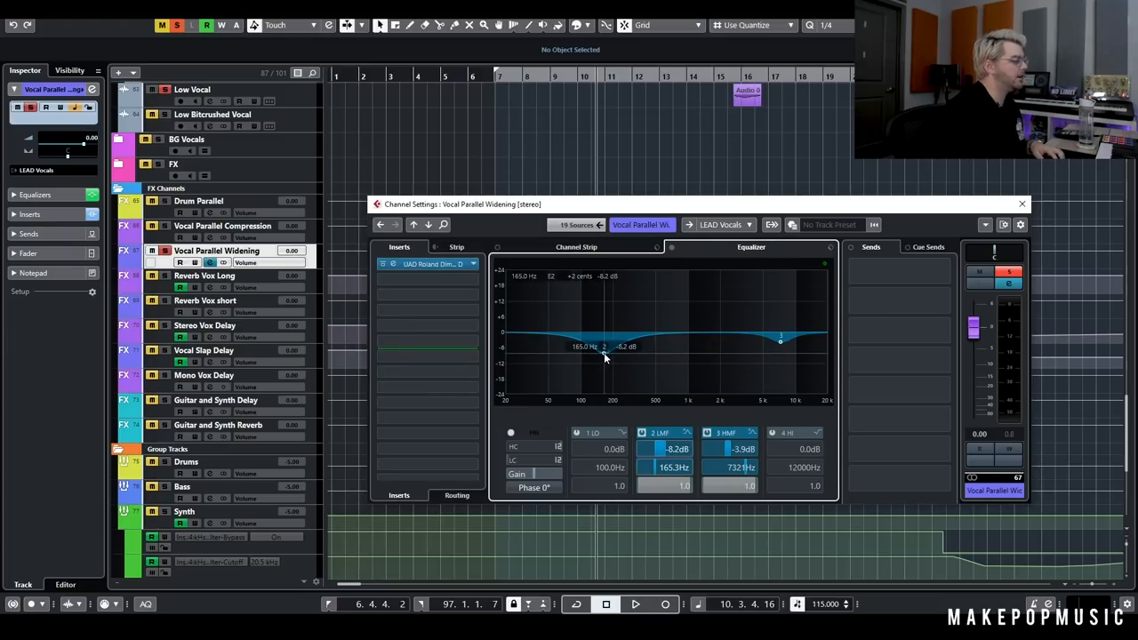
pyautogui.moveTo(779, 338); pyautogui.dragTo(780, 338)
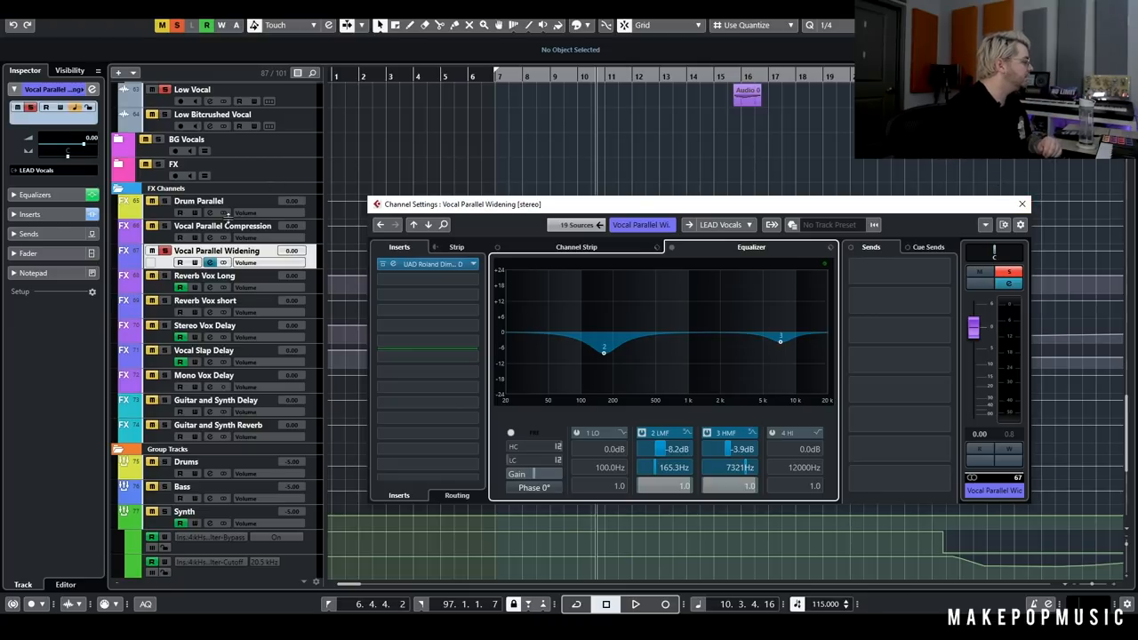
# - Re-enable the Lead Vocal's widening send at -28.9 dB and audition it during playback
pyautogui.click(429, 264)
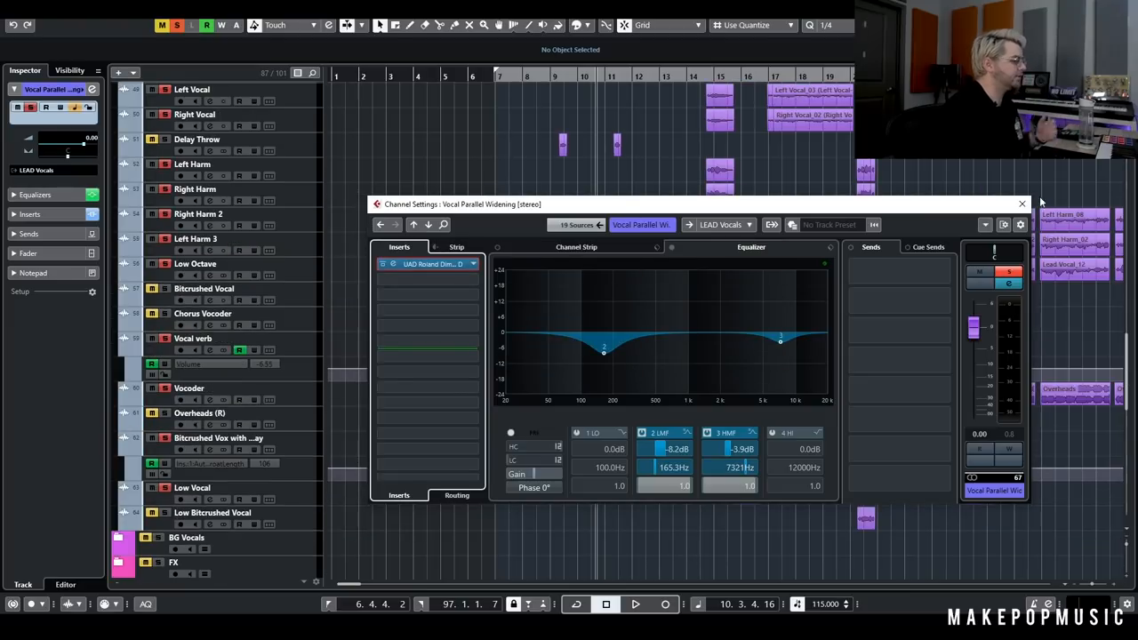
pyautogui.click(1021, 203)
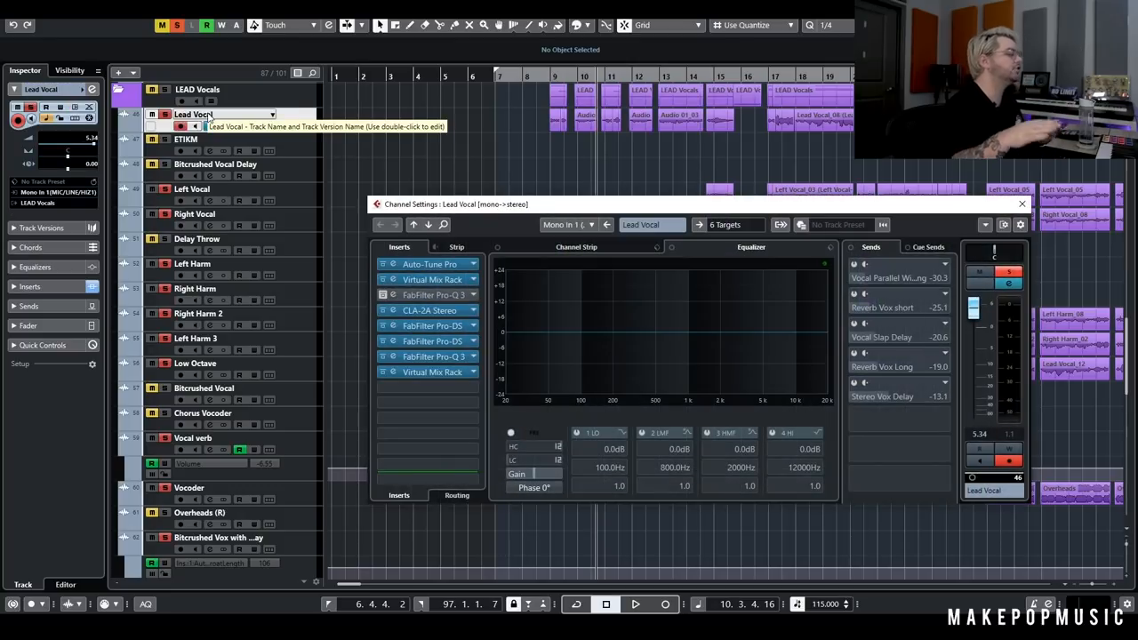
pyautogui.moveTo(565, 139)
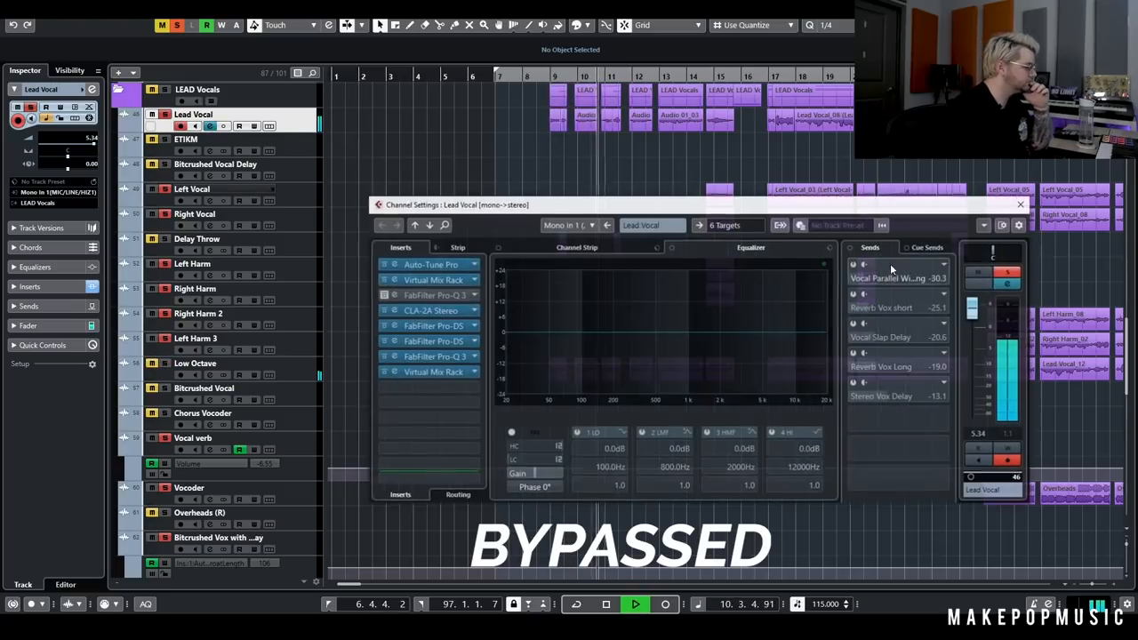
pyautogui.click(853, 279)
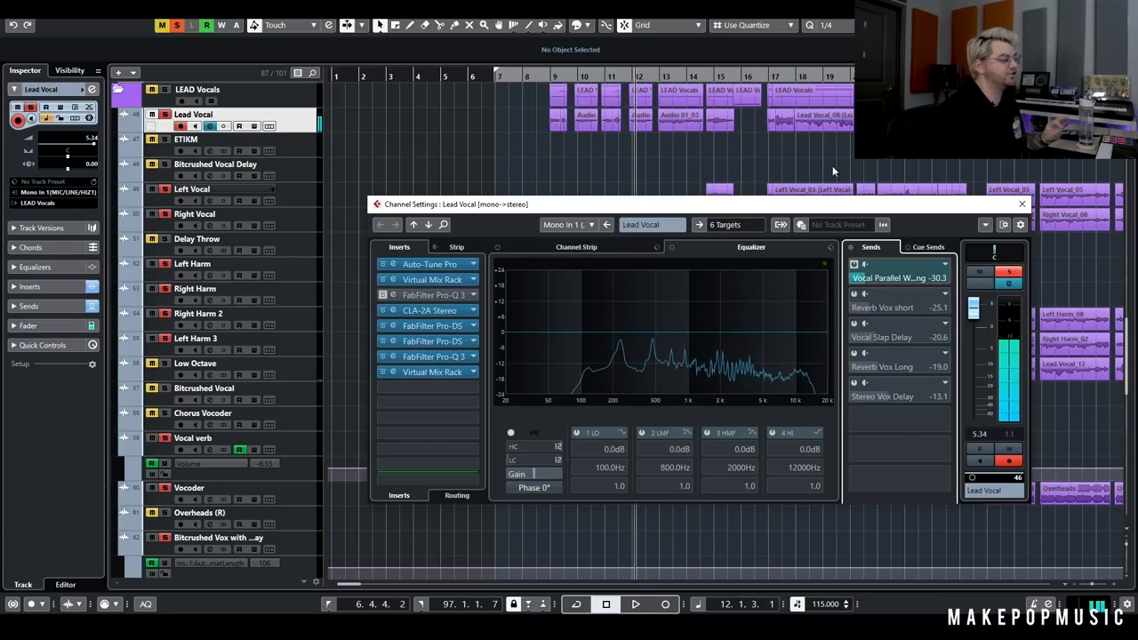
pyautogui.moveTo(898, 277)
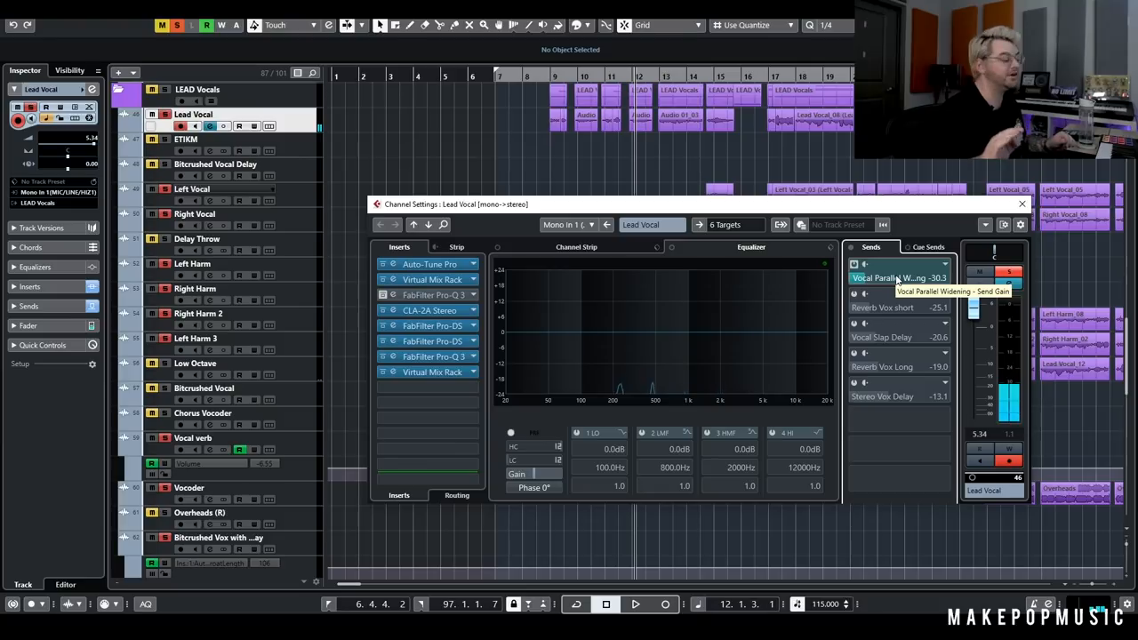
pyautogui.click(1021, 203)
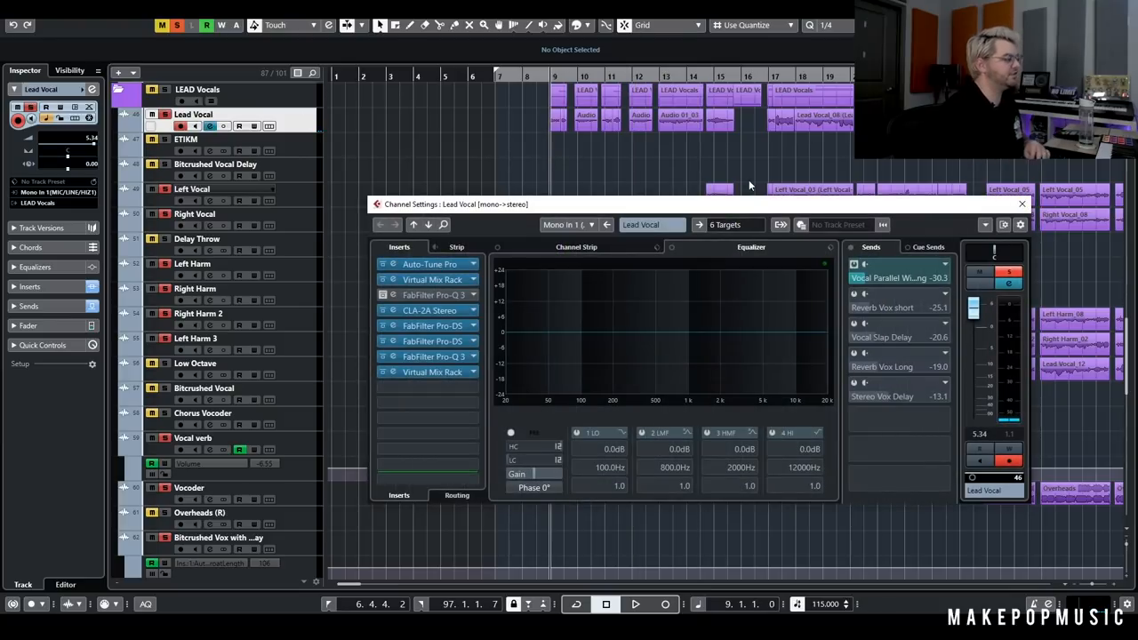
pyautogui.moveTo(794, 175)
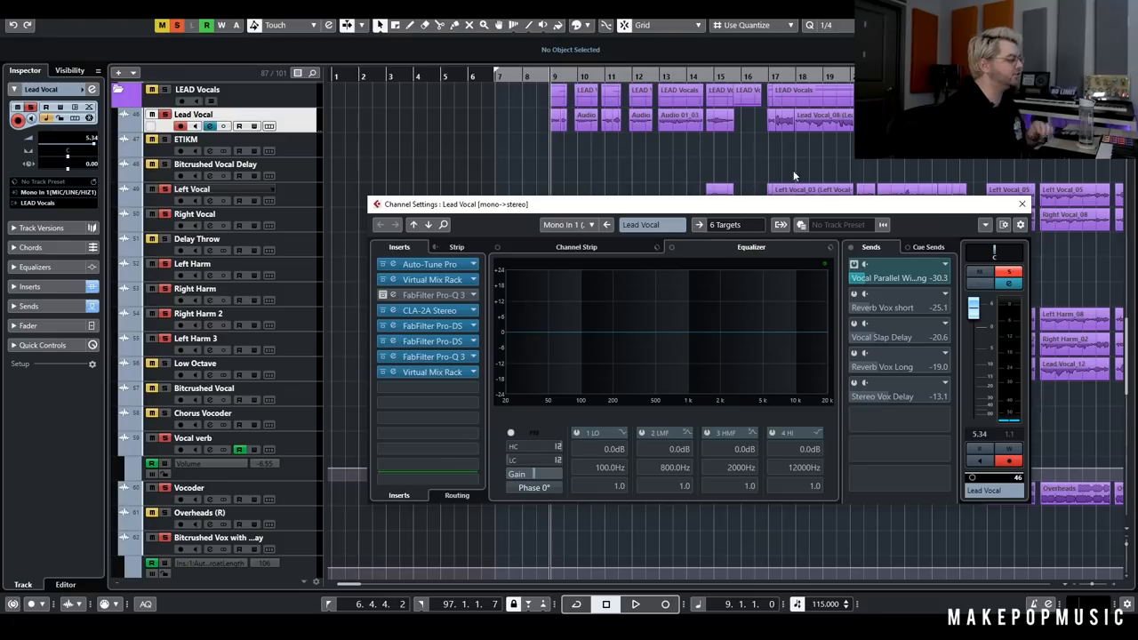
pyautogui.moveTo(852, 252)
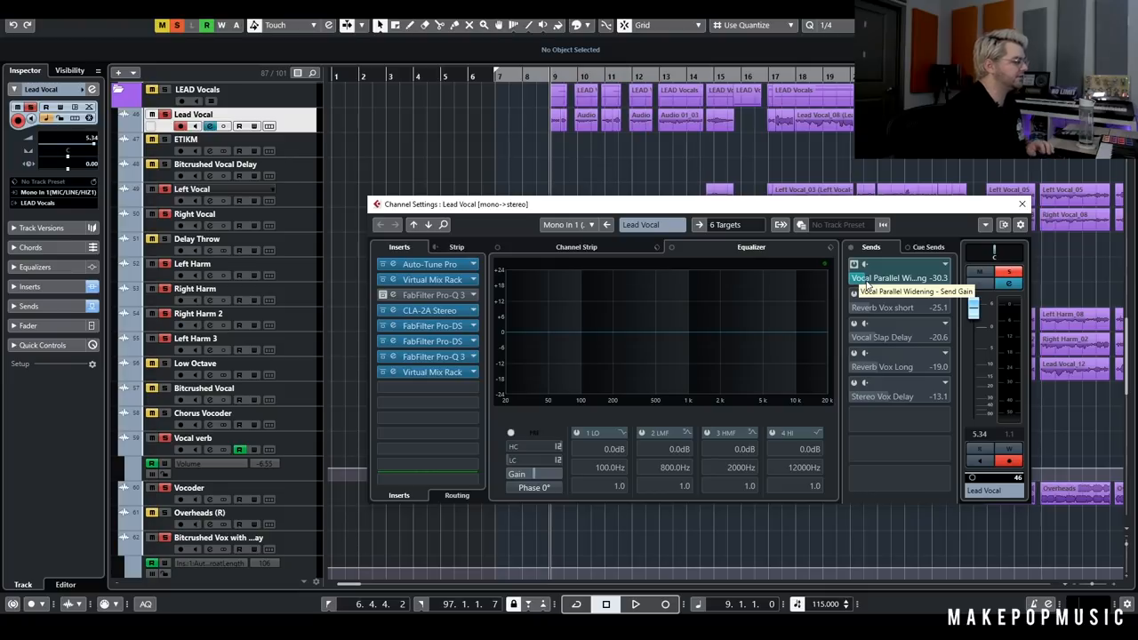
pyautogui.click(635, 604)
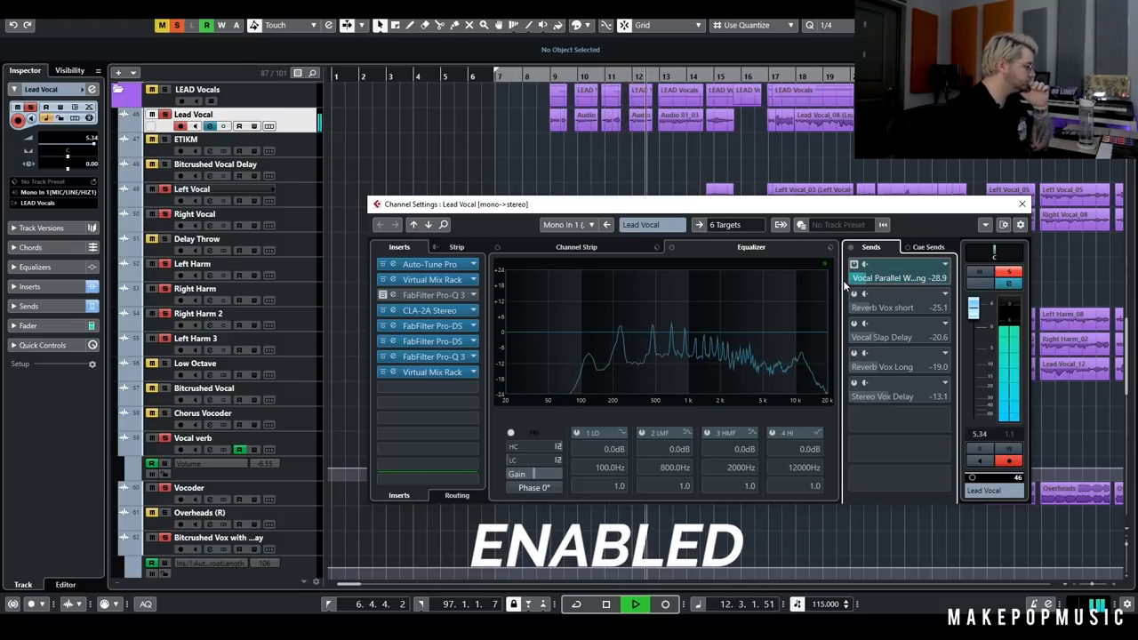
# - Stop playback with the widening send trimmed to -29.6 dB
pyautogui.click(605, 604)
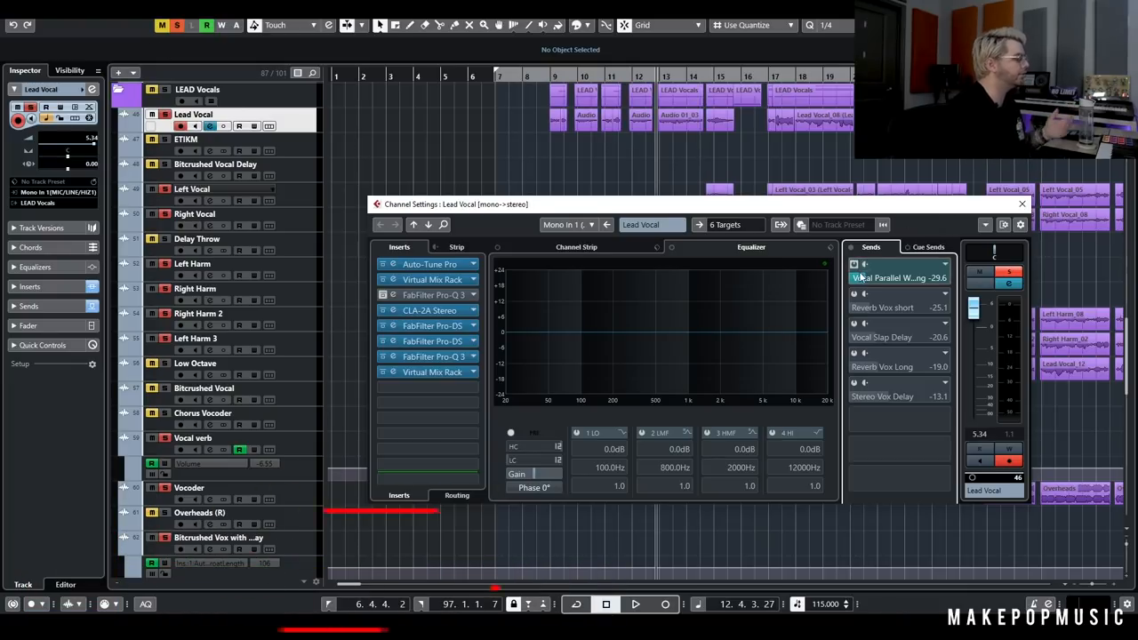
pyautogui.moveTo(864, 264)
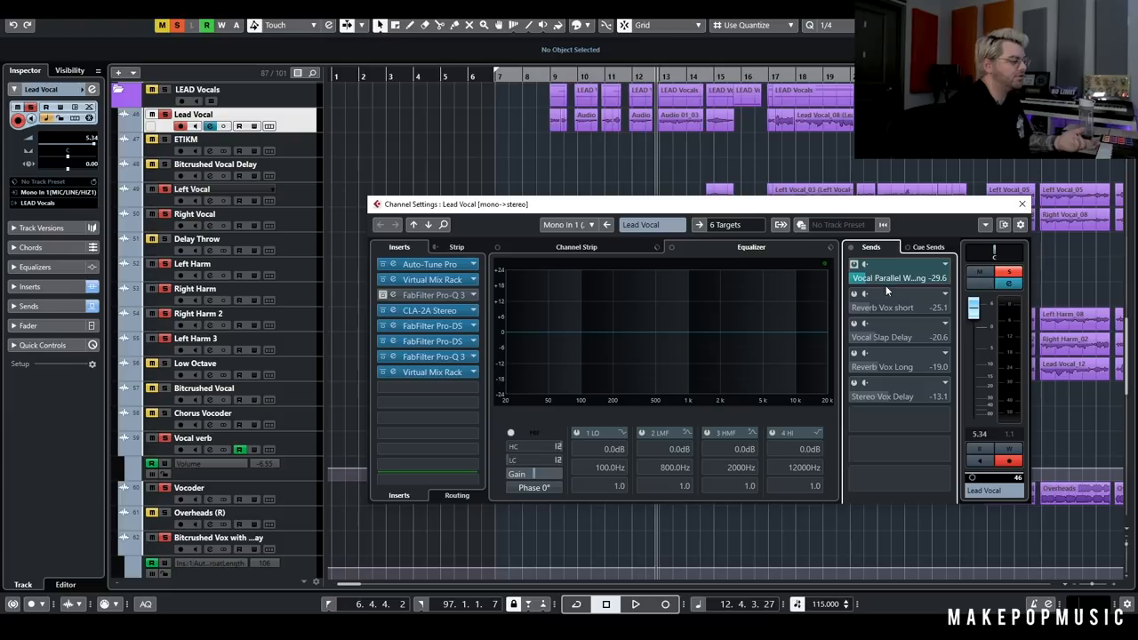
pyautogui.moveTo(898, 278)
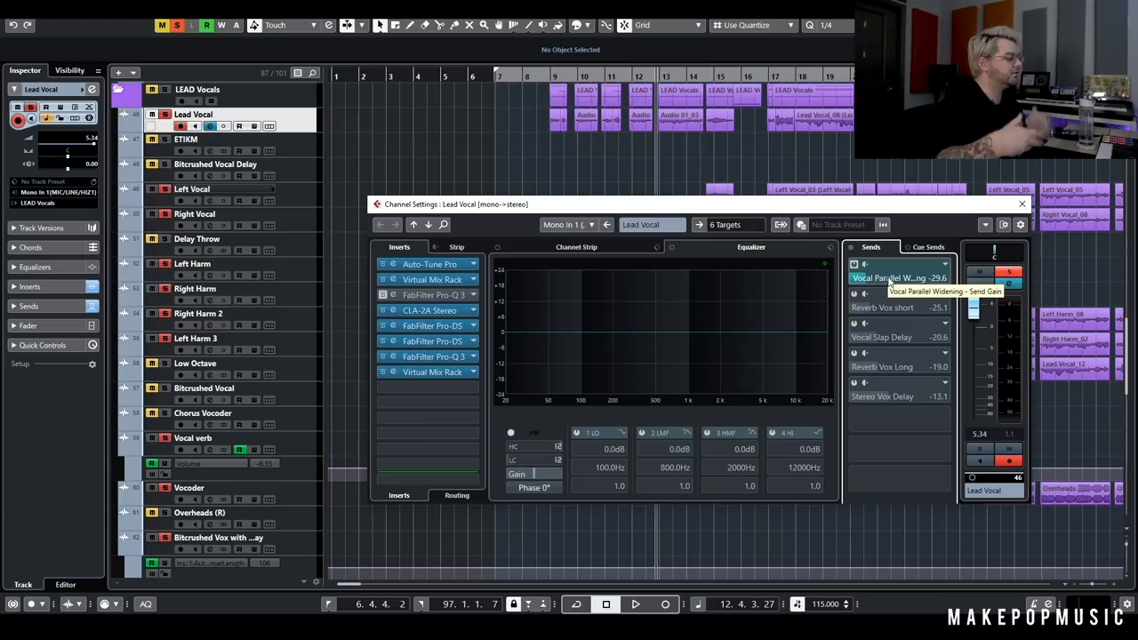
pyautogui.moveTo(718, 173)
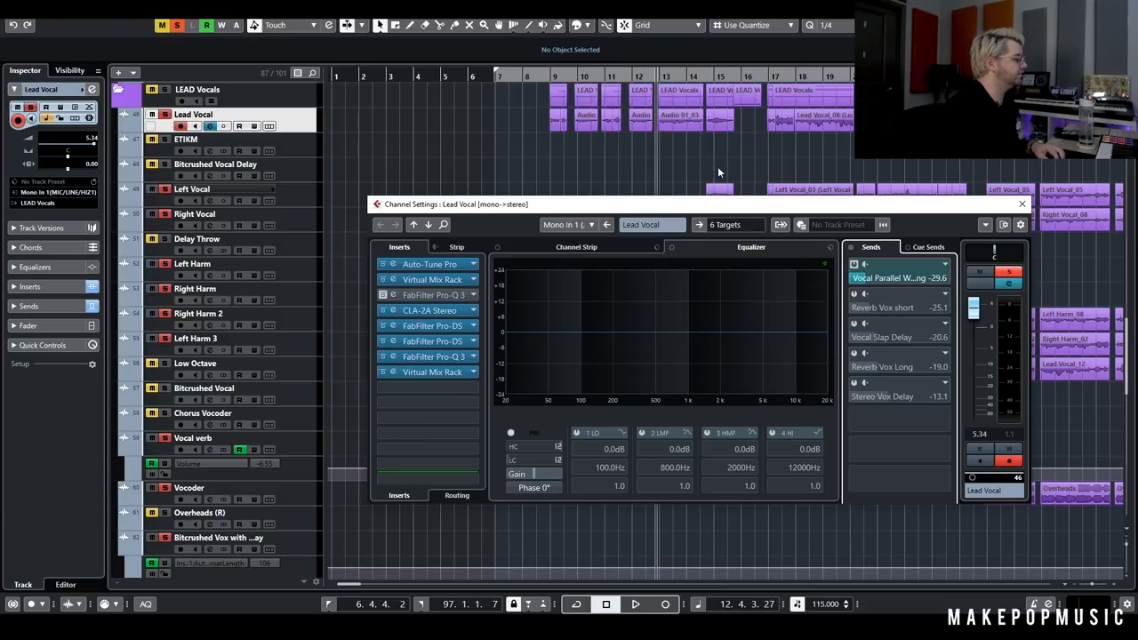
# - Close the Lead Vocal settings and open Reverb Vox short's VerbSuite Small Vox reverb
pyautogui.click(1020, 203)
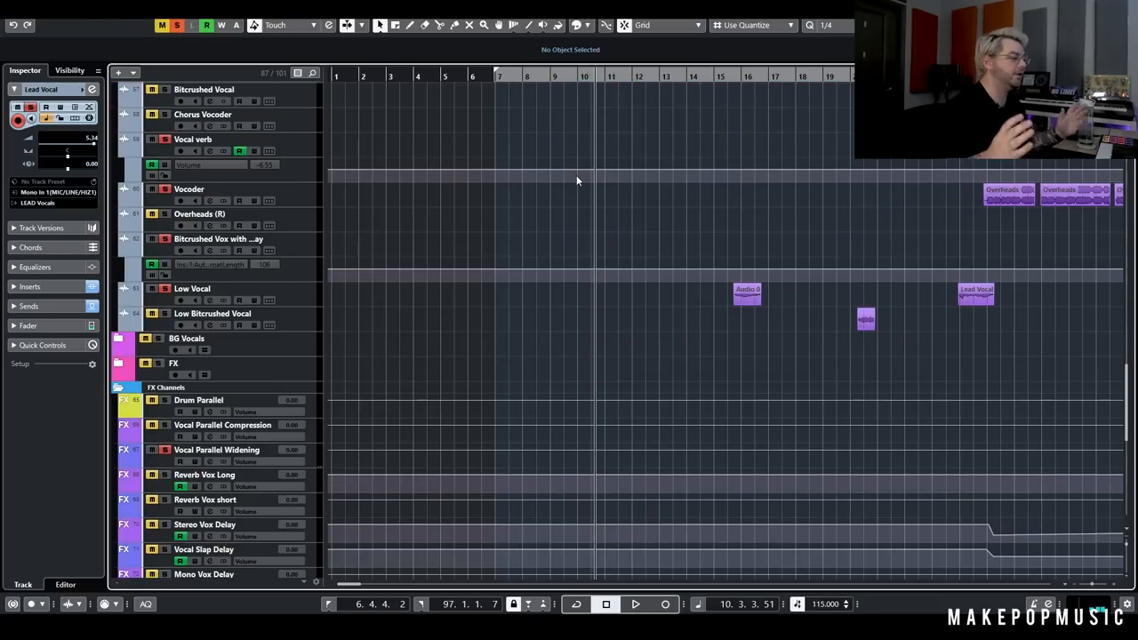
pyautogui.scroll(-3)
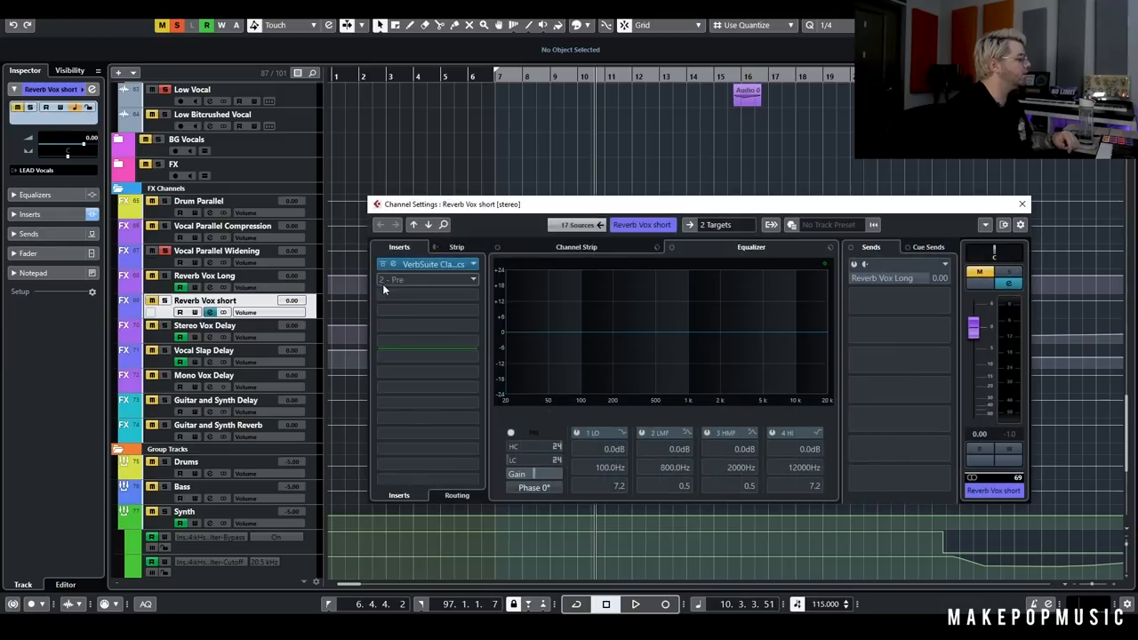
pyautogui.doubleClick(426, 265)
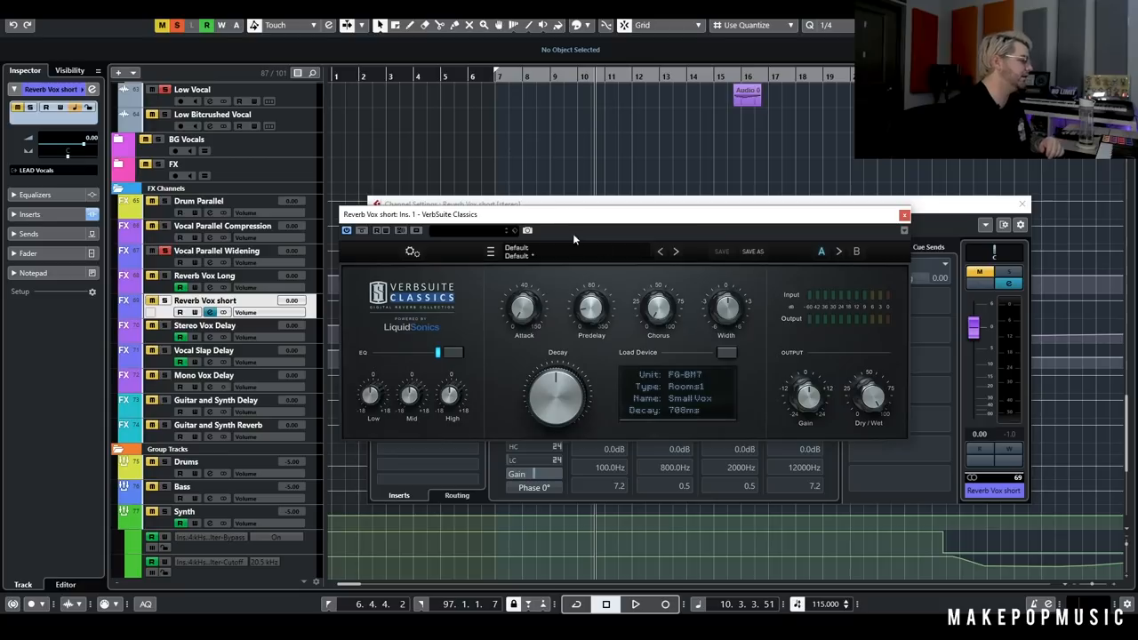
pyautogui.moveTo(656, 247)
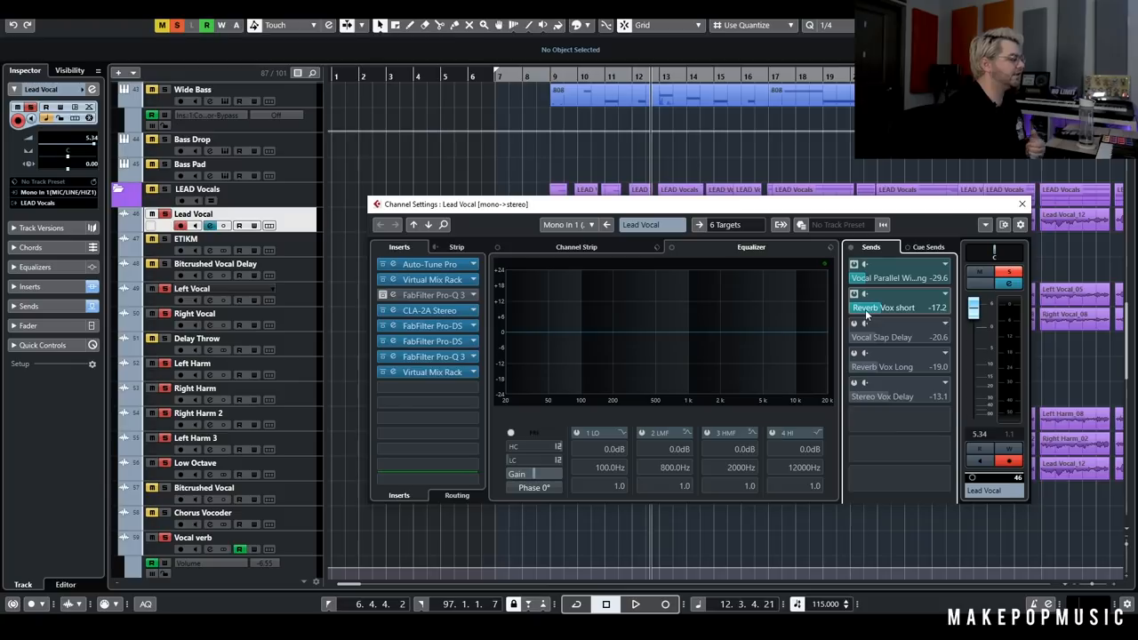
# - Raise the short reverb send to about -13.1 dB and widen the reverb during playback
pyautogui.click(1021, 204)
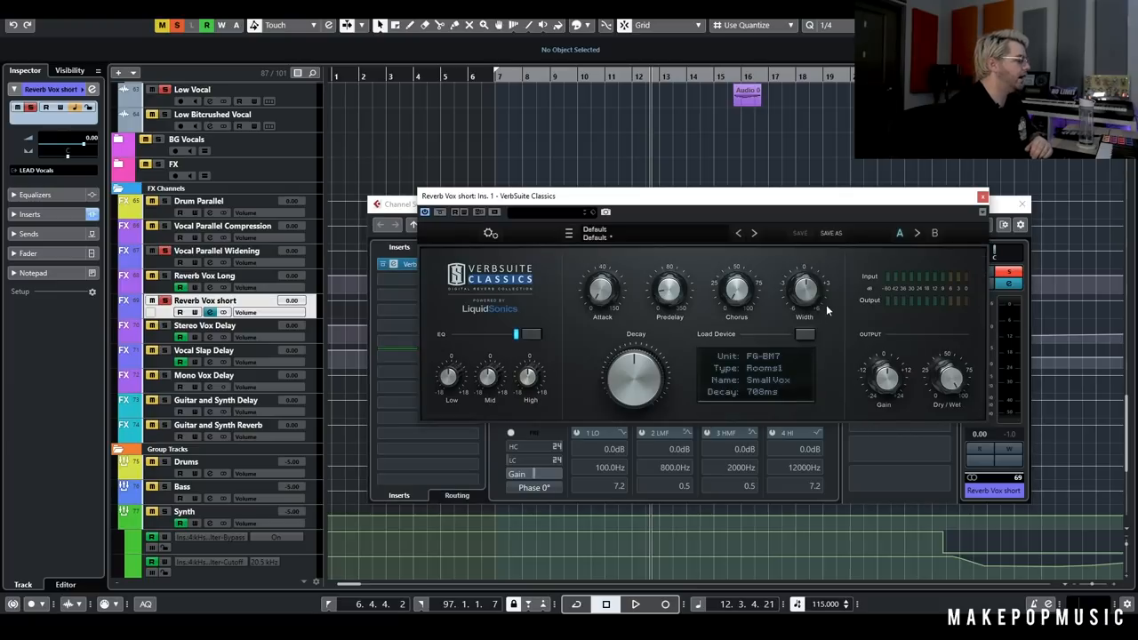
pyautogui.moveTo(803, 289); pyautogui.dragTo(809, 281)
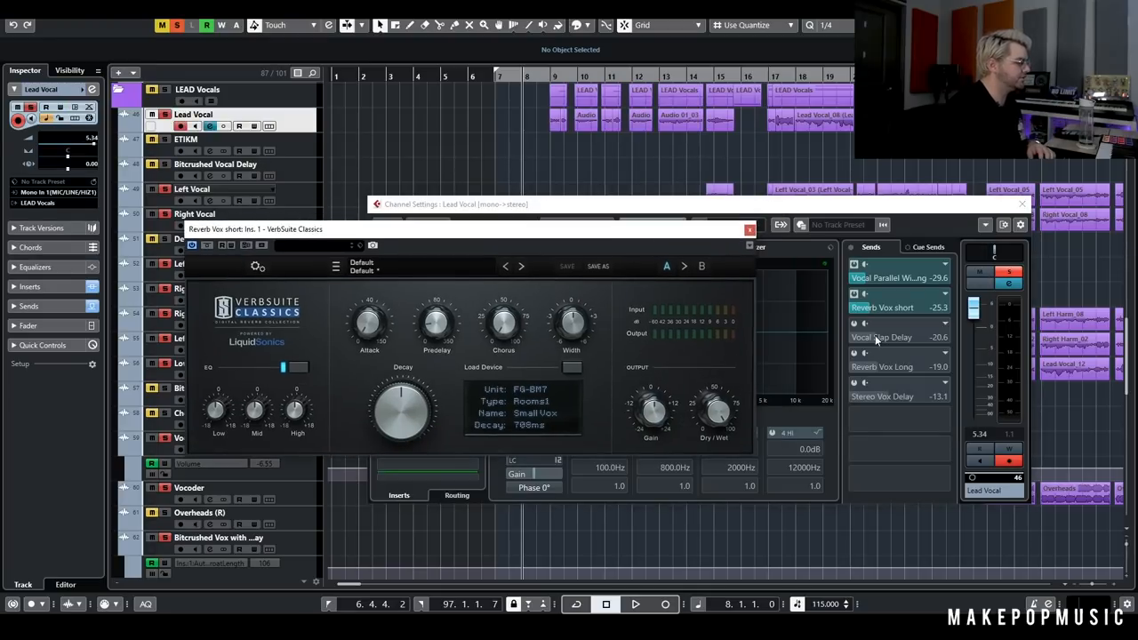
pyautogui.click(900, 307)
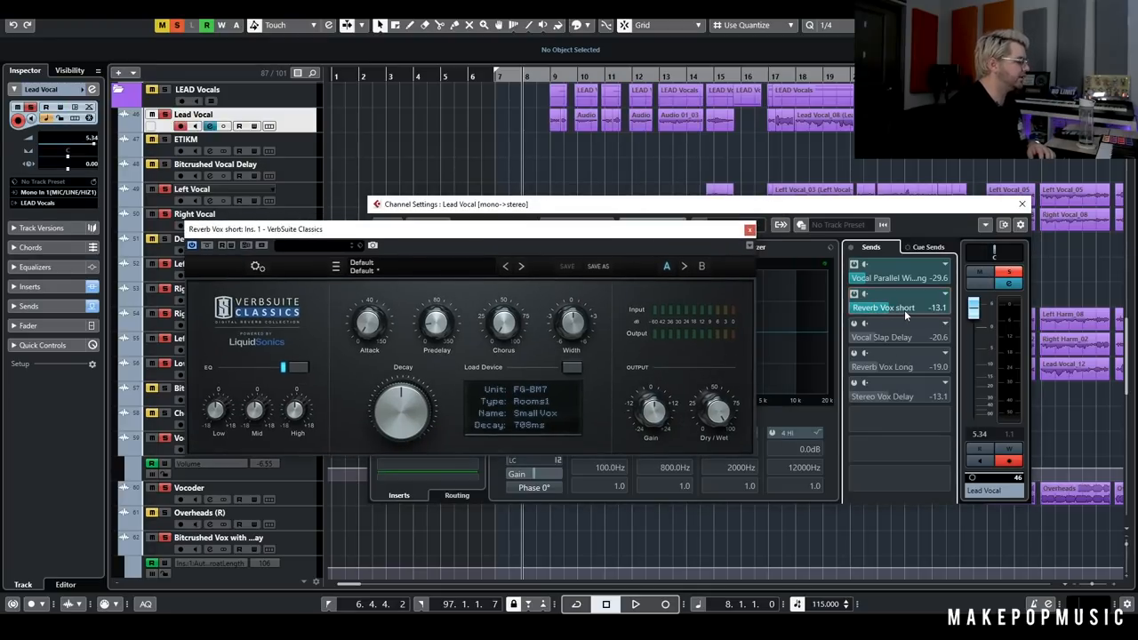
pyautogui.click(635, 603)
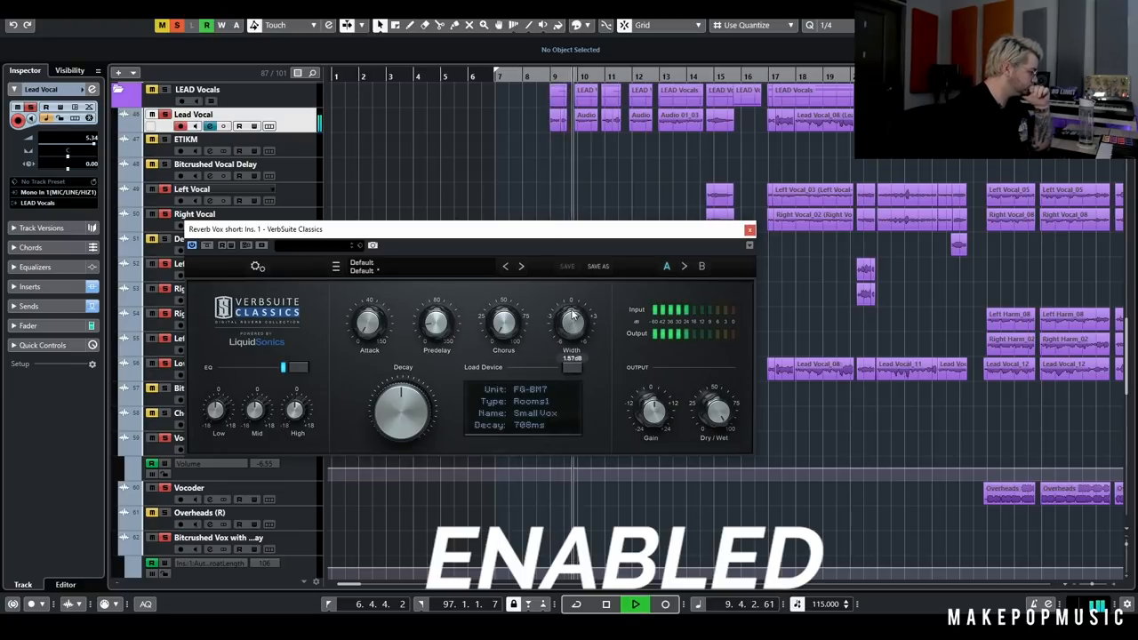
pyautogui.moveTo(570, 320); pyautogui.dragTo(571, 302)
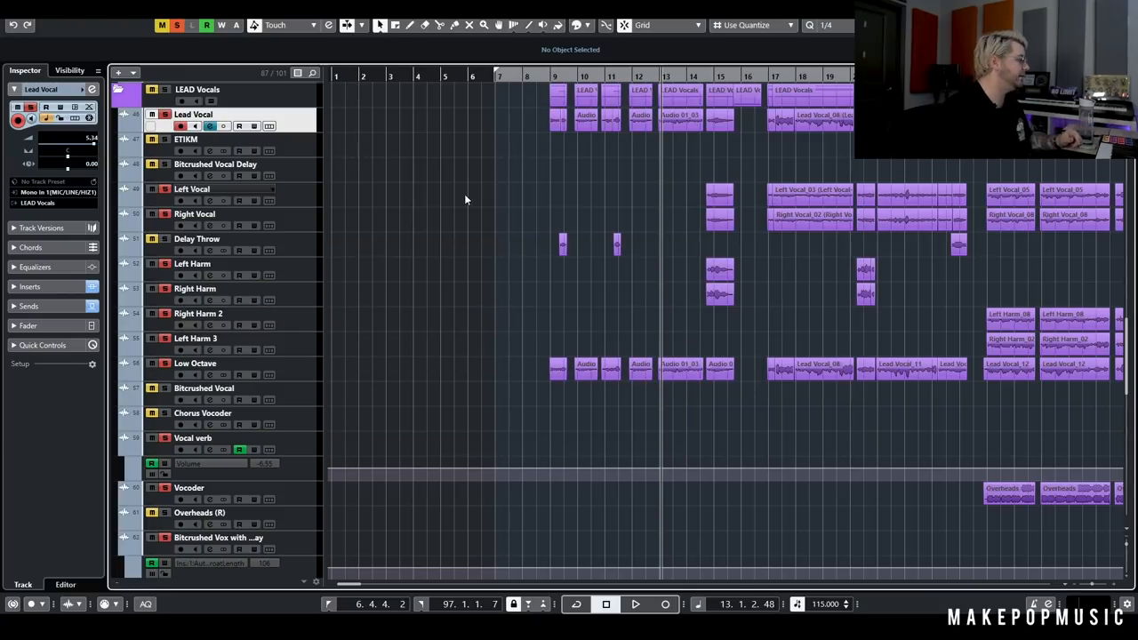
pyautogui.scroll(-3)
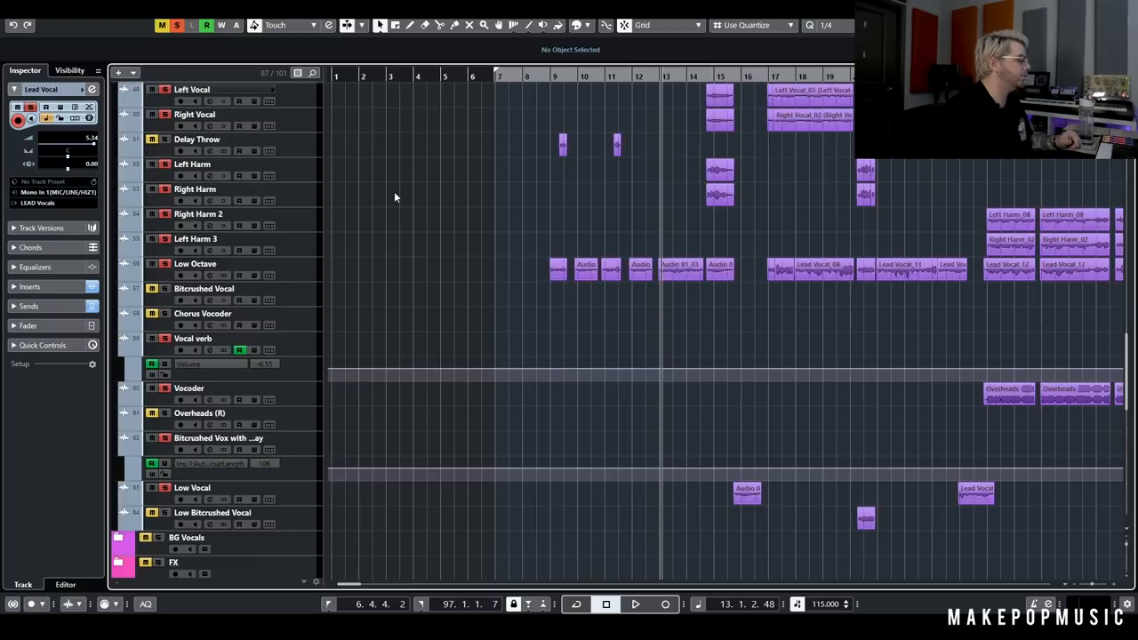
pyautogui.scroll(-3)
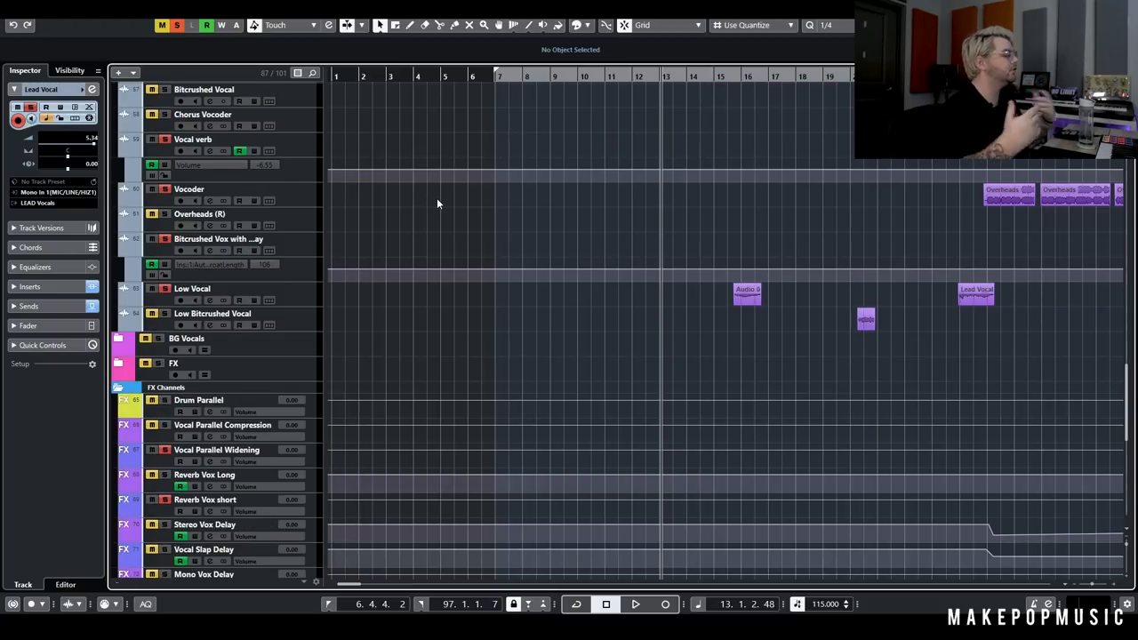
pyautogui.scroll(-3)
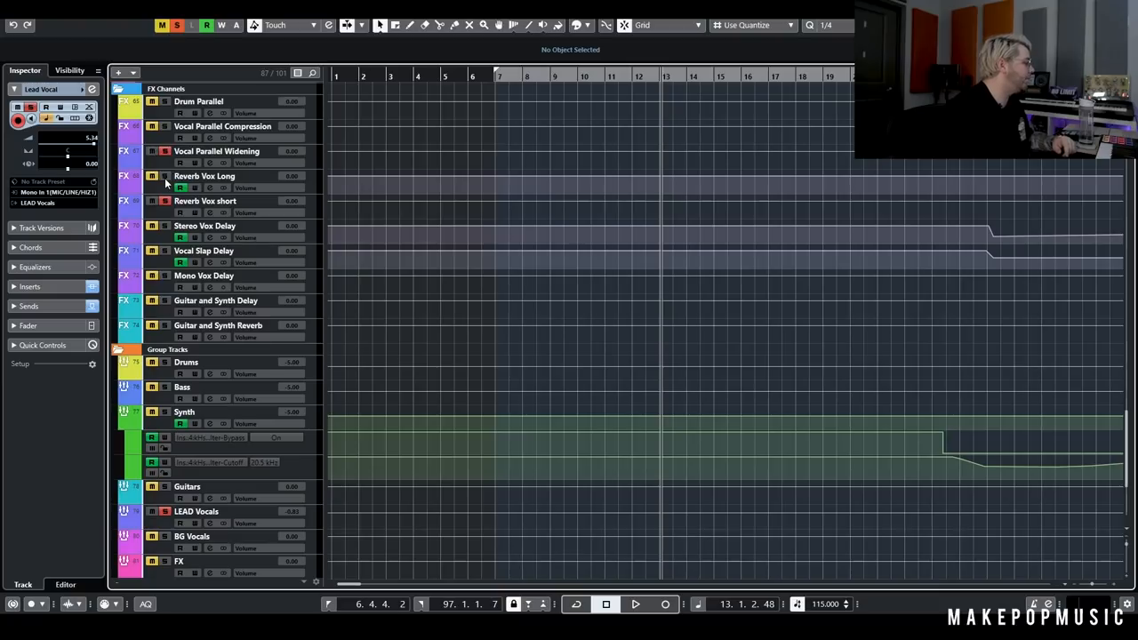
pyautogui.doubleClick(203, 175)
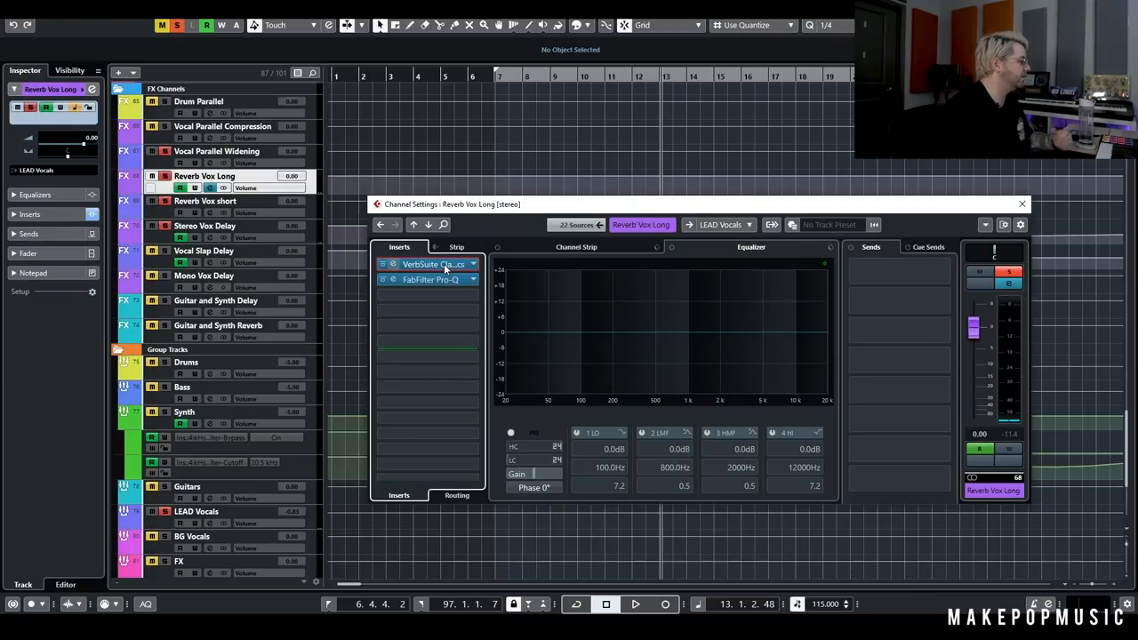
pyautogui.doubleClick(431, 264)
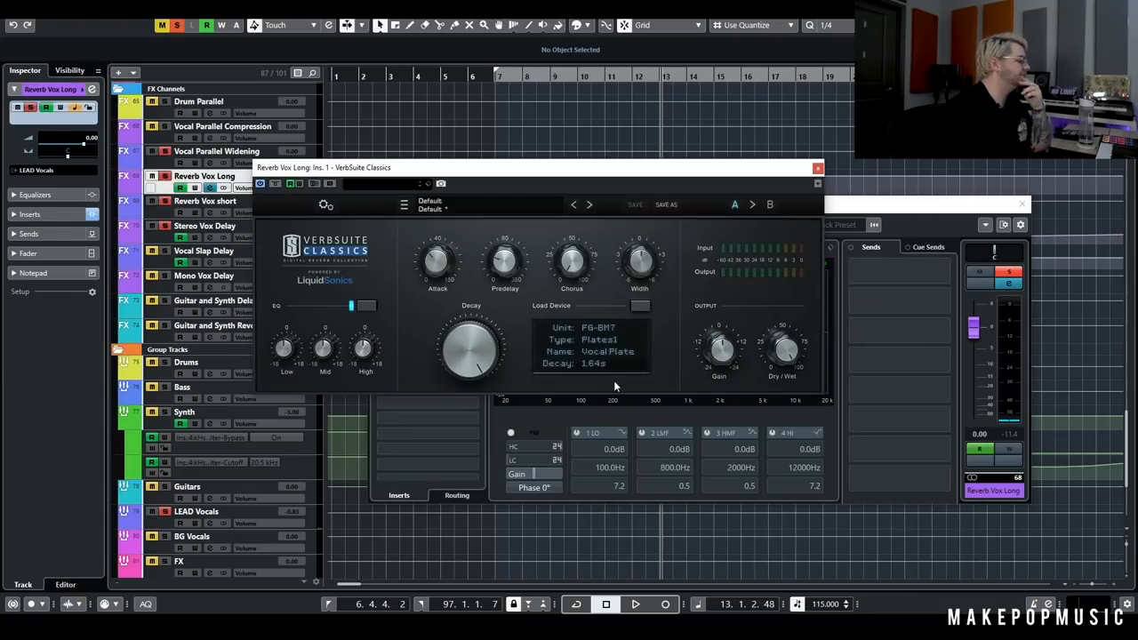
pyautogui.moveTo(546, 271)
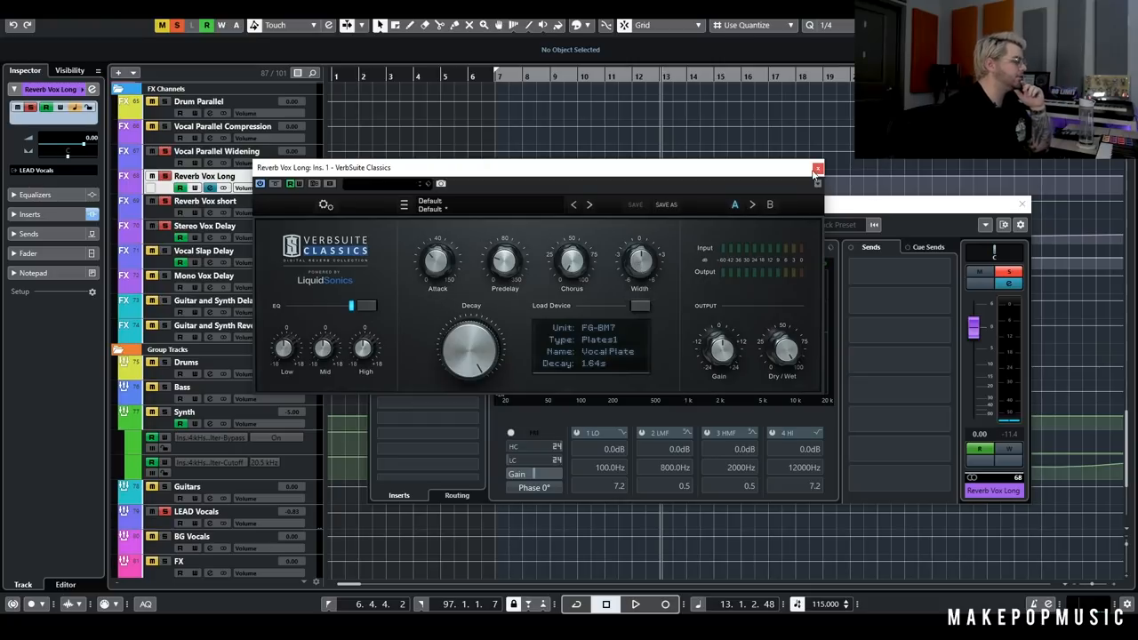
pyautogui.click(817, 169)
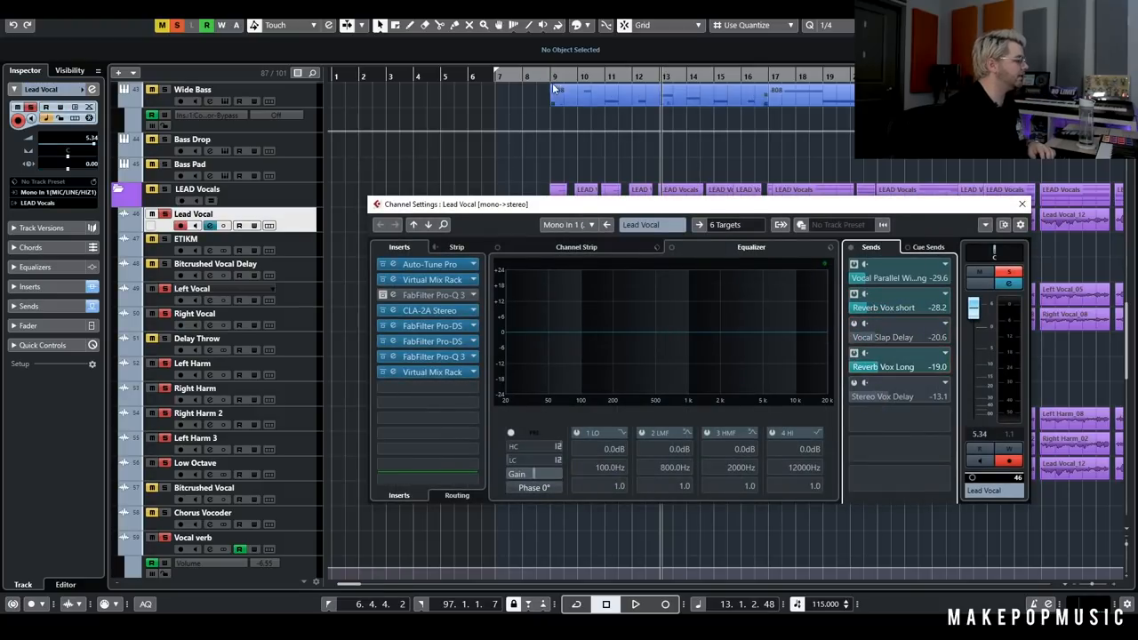
pyautogui.click(1020, 204)
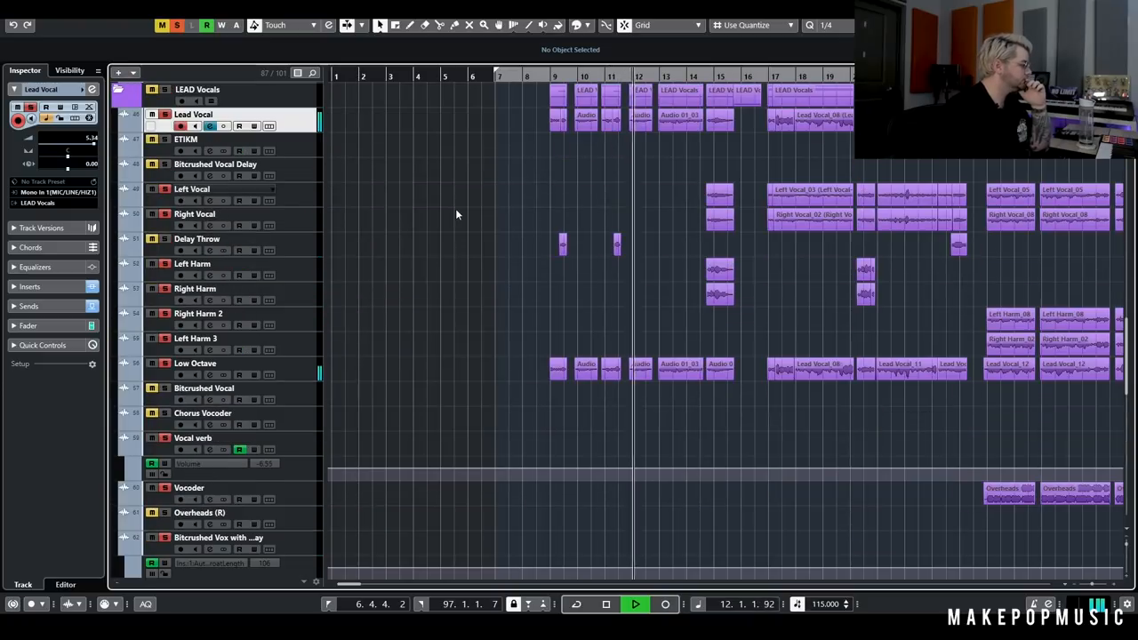
pyautogui.scroll(-3)
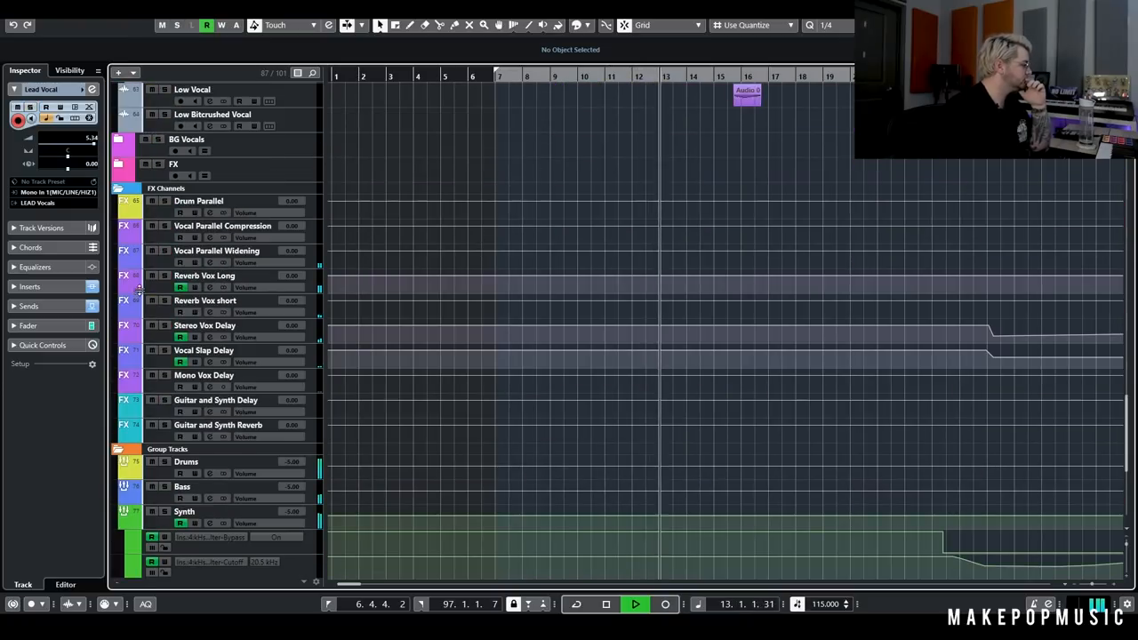
pyautogui.click(204, 274)
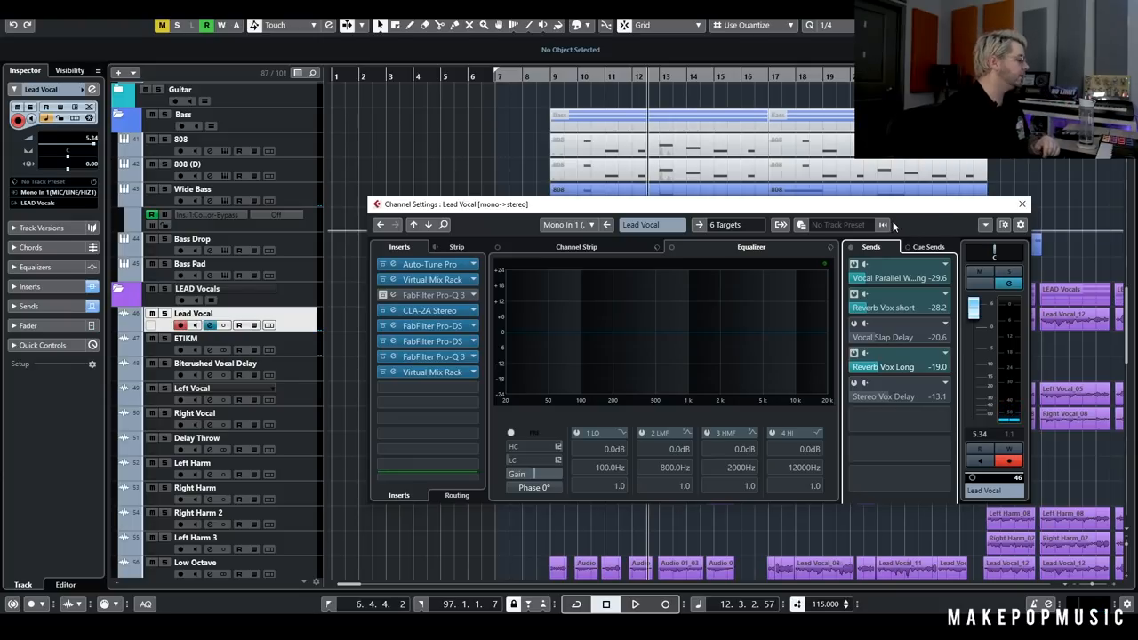
# - Close the Lead Vocal settings and scroll to the vocal FX return channels
pyautogui.click(1021, 204)
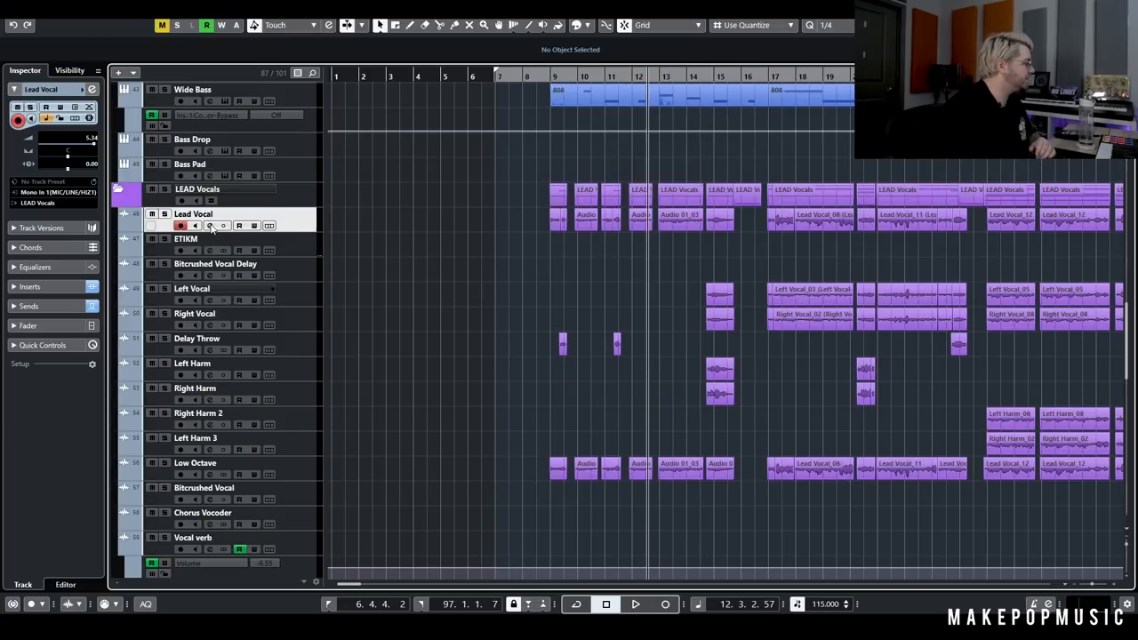
pyautogui.click(209, 225)
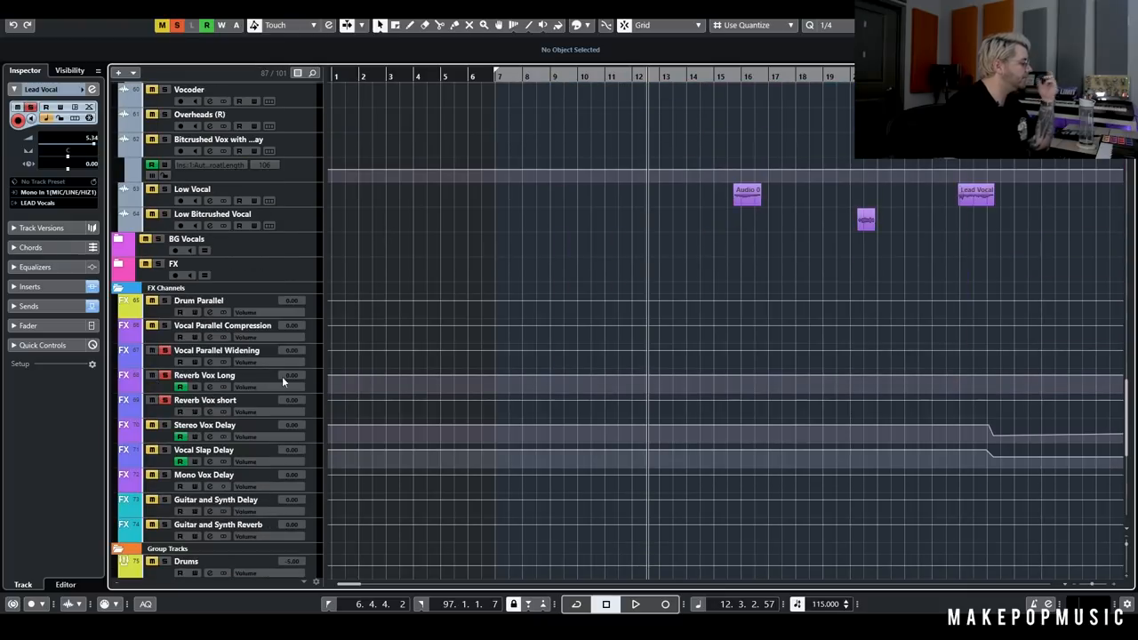
pyautogui.scroll(-3)
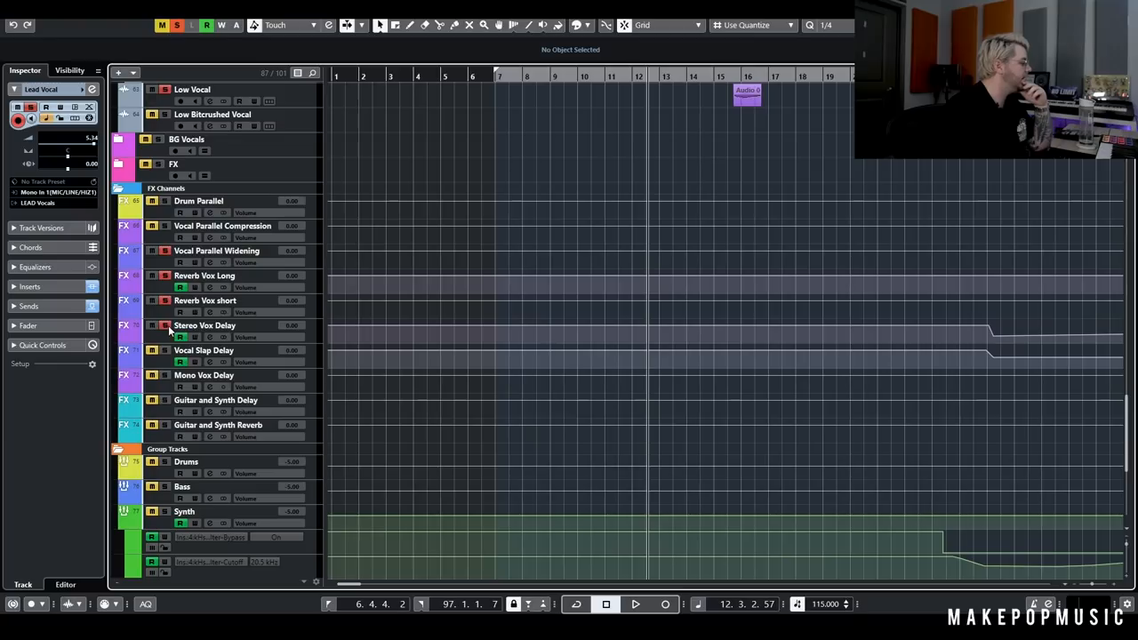
# - Inspect the Stereo Vox Delay inserts and the Vocal Slap Delay H-Delay, then close the editor
pyautogui.click(205, 325)
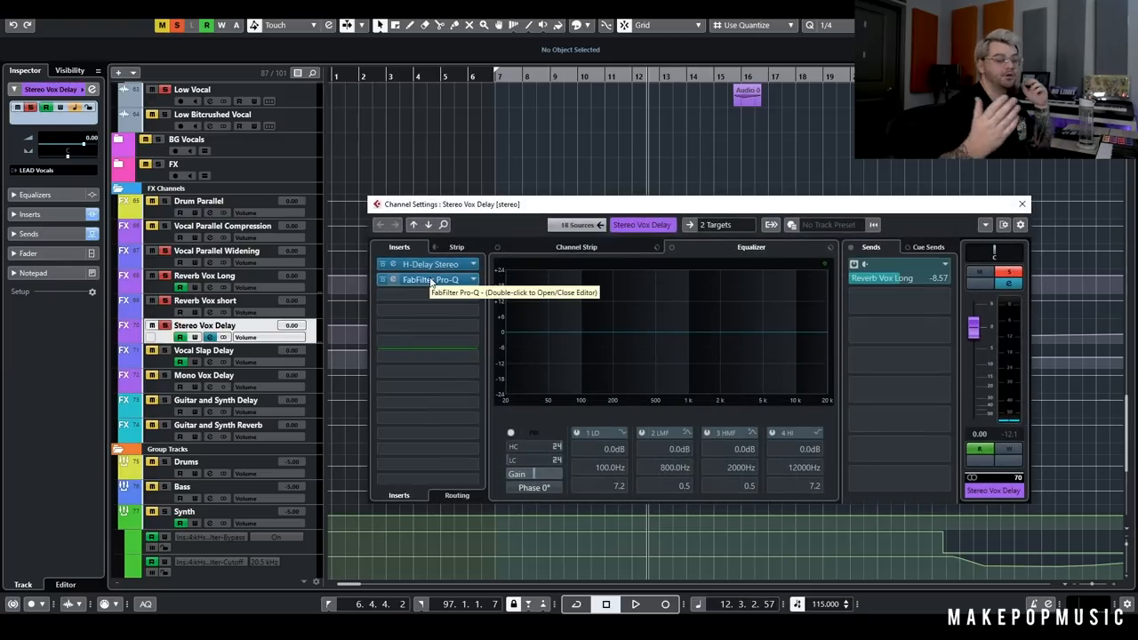
pyautogui.click(203, 349)
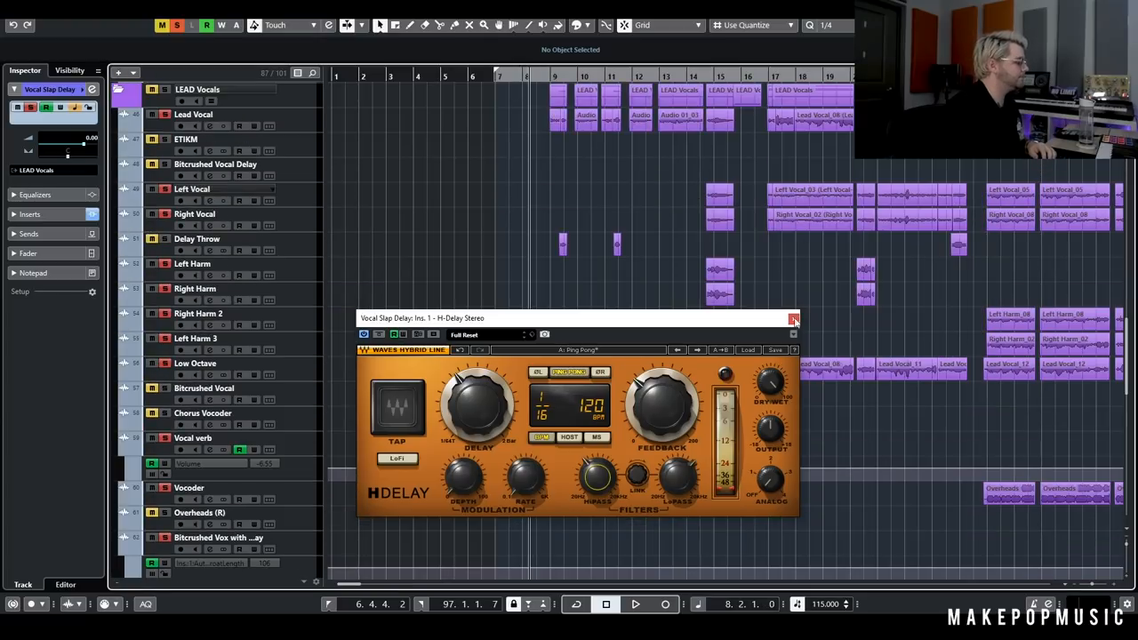
pyautogui.click(792, 319)
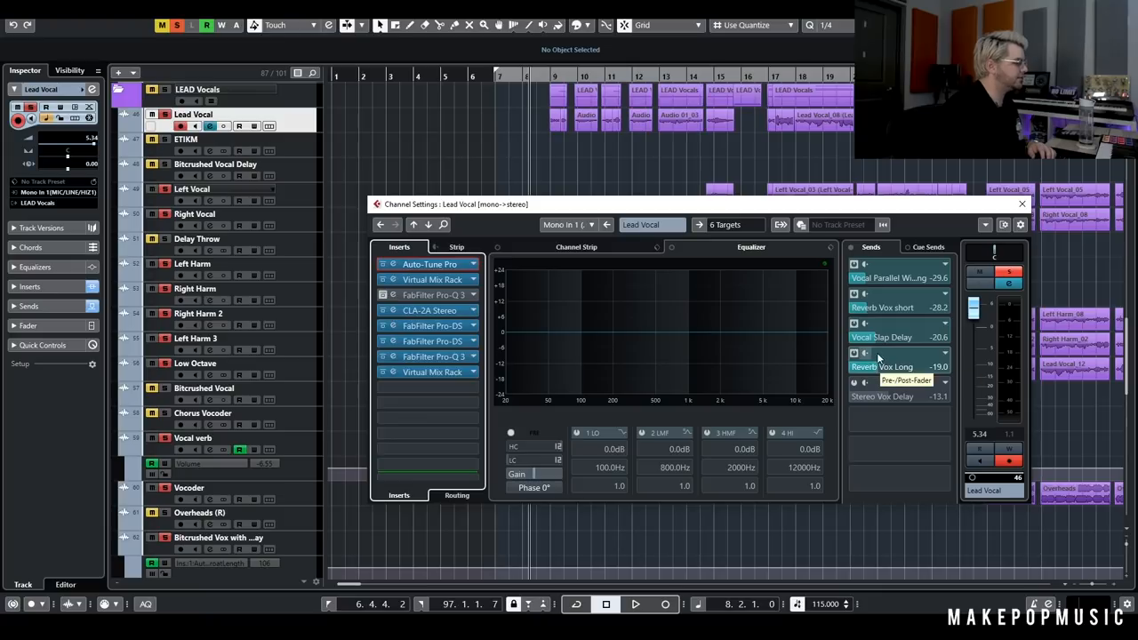
# - During playback, set the Lead Vocal's Vocal Slap Delay send to -23.0 dB and close its settings
pyautogui.click(634, 603)
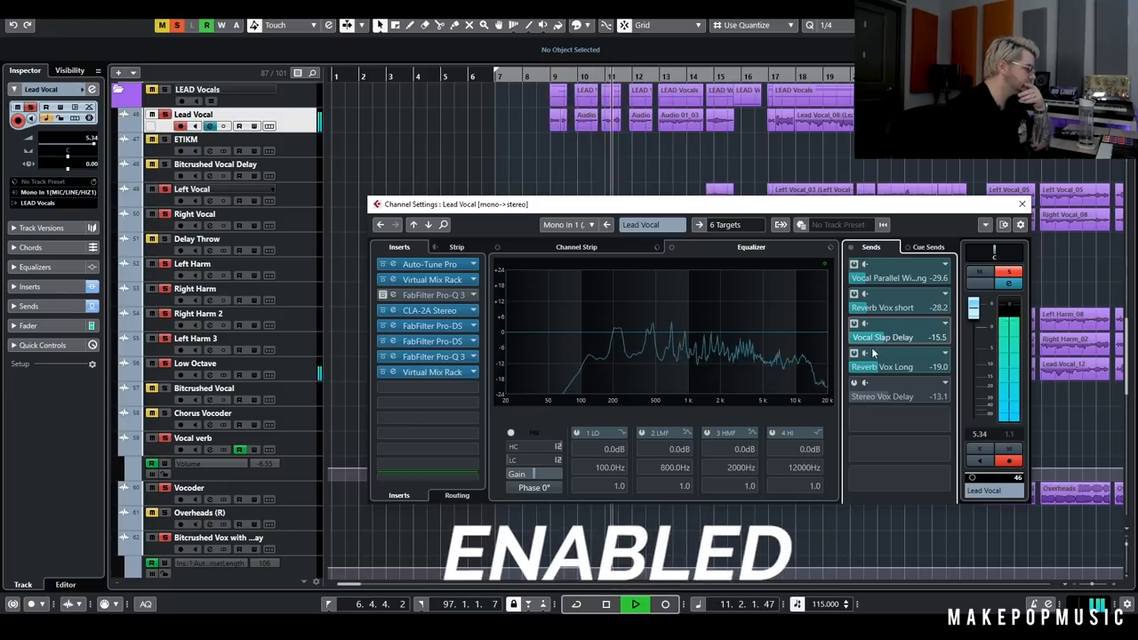
pyautogui.moveTo(898, 336); pyautogui.dragTo(876, 337)
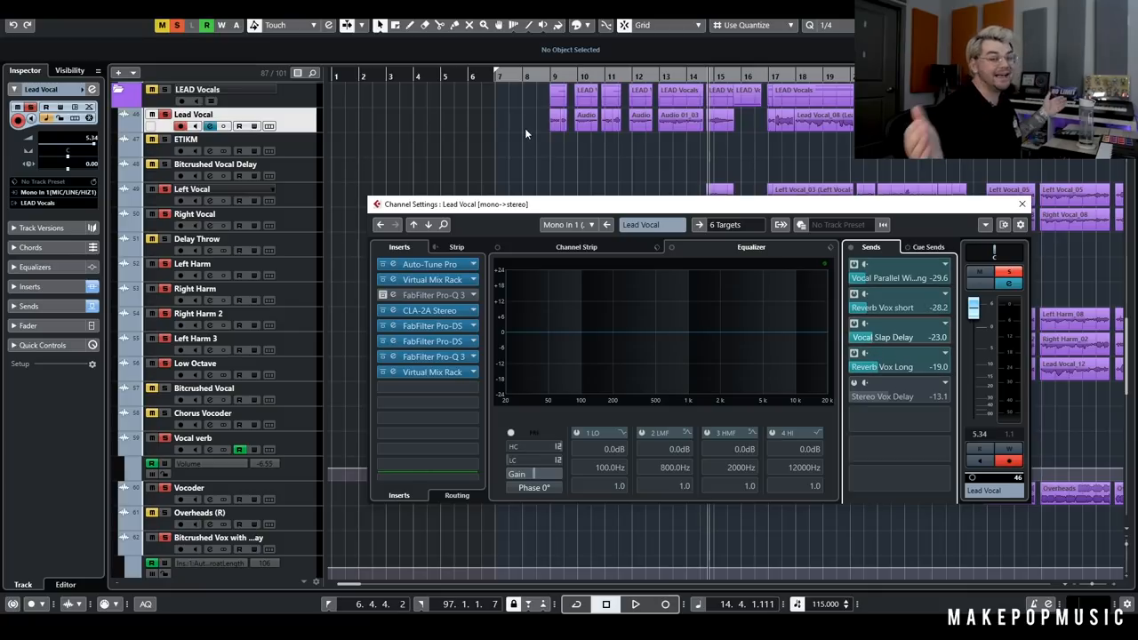
pyautogui.click(1022, 203)
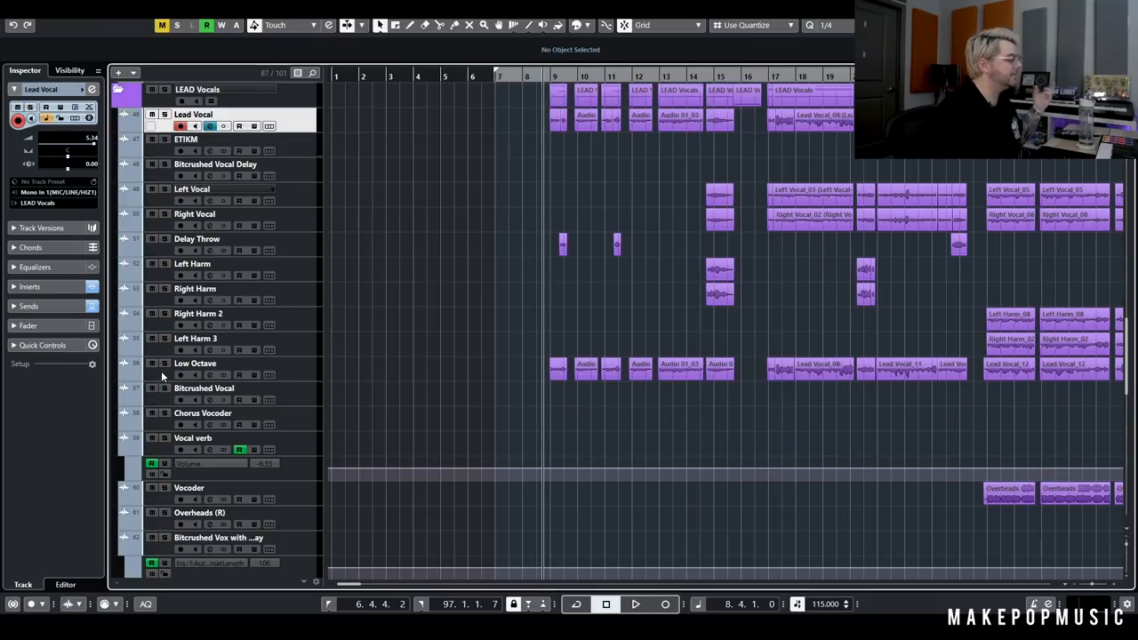
# - Bring the Lead Vocal's Vocal Slap Delay send up to -19.6 dB, then view the delay return's settings
pyautogui.click(151, 362)
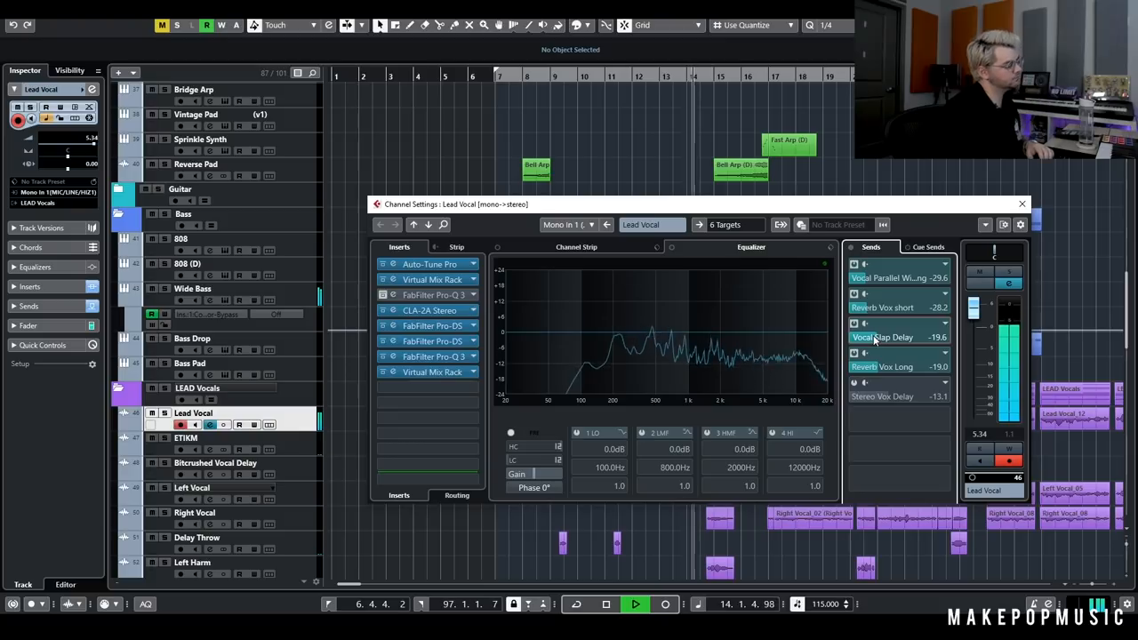
pyautogui.click(606, 604)
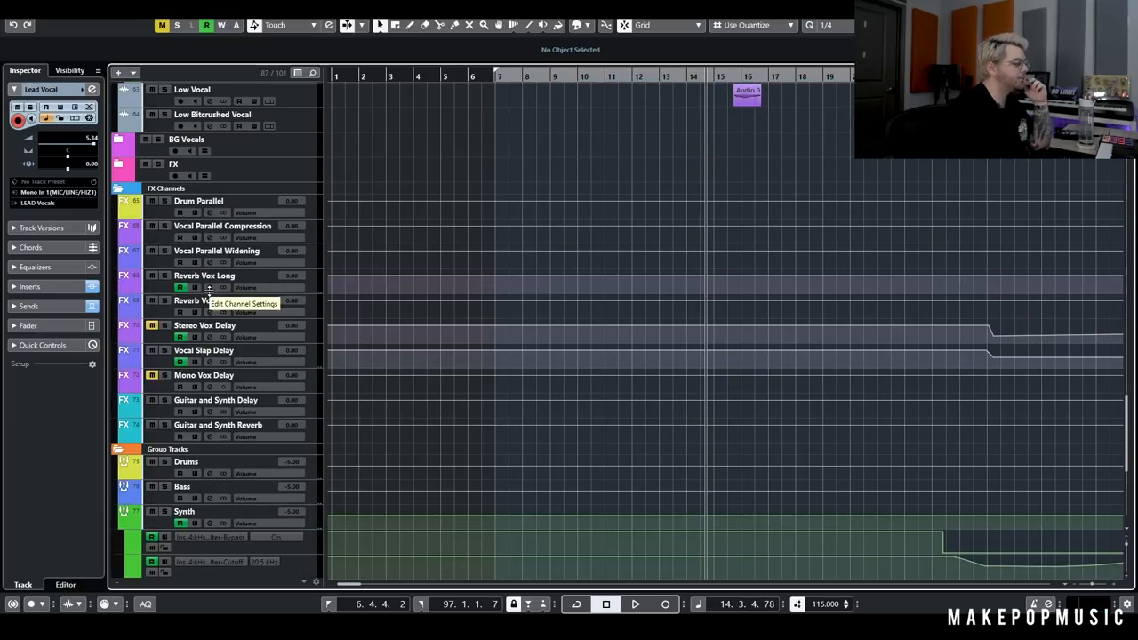
pyautogui.click(209, 287)
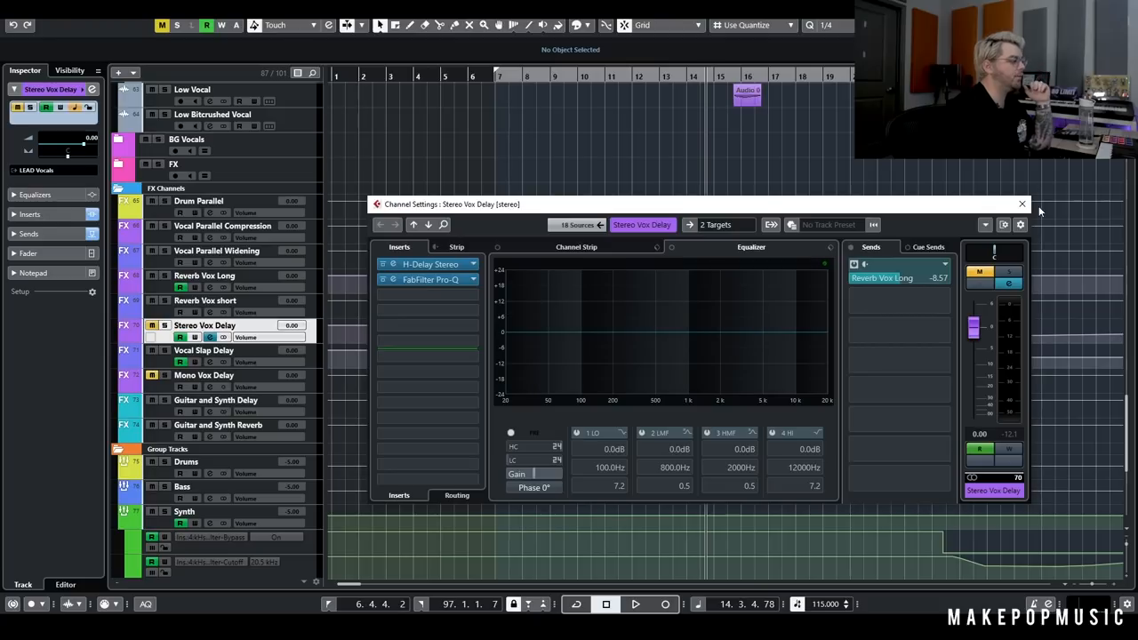
# - Solo the Lead Vocal track in the LEAD Vocals folder and view the Stereo Vox Delay return again
pyautogui.click(1021, 203)
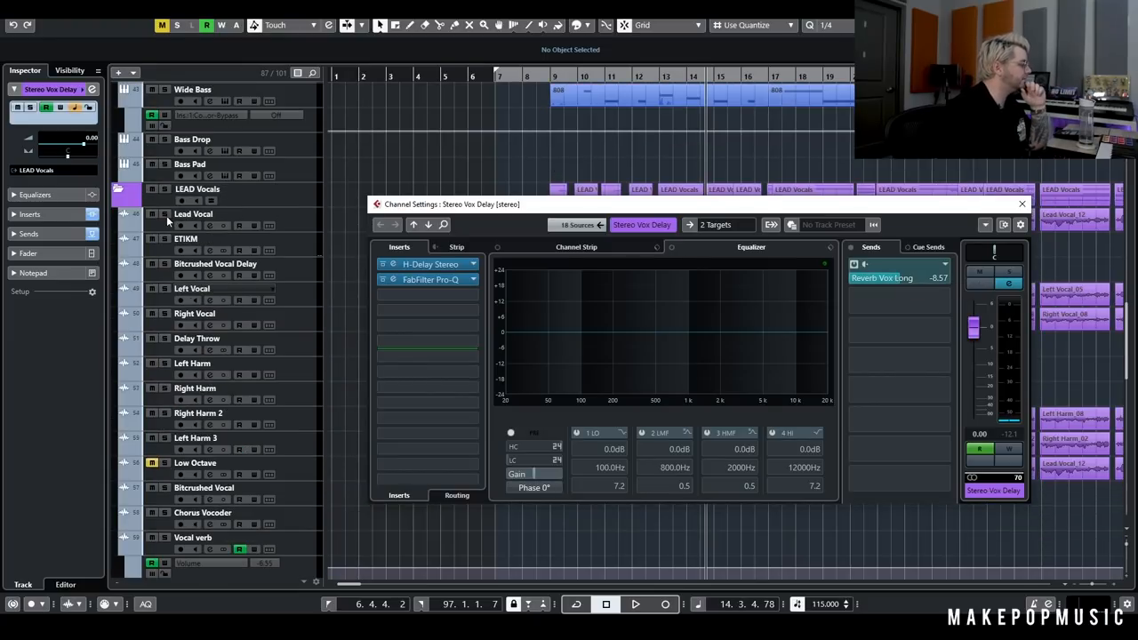
pyautogui.click(1022, 204)
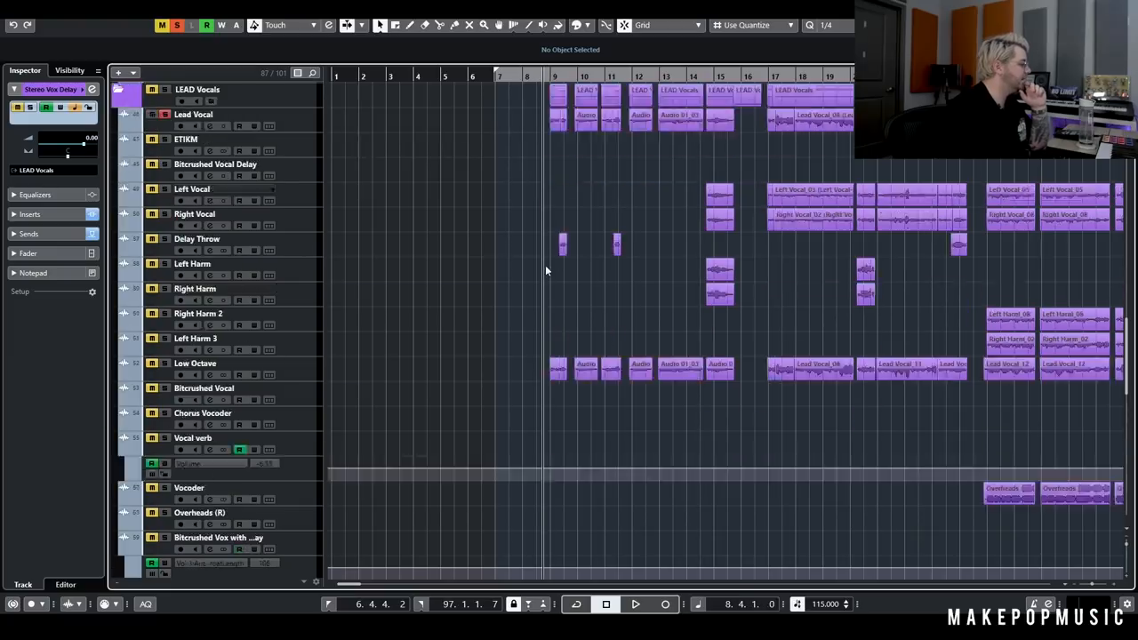
pyautogui.scroll(-3)
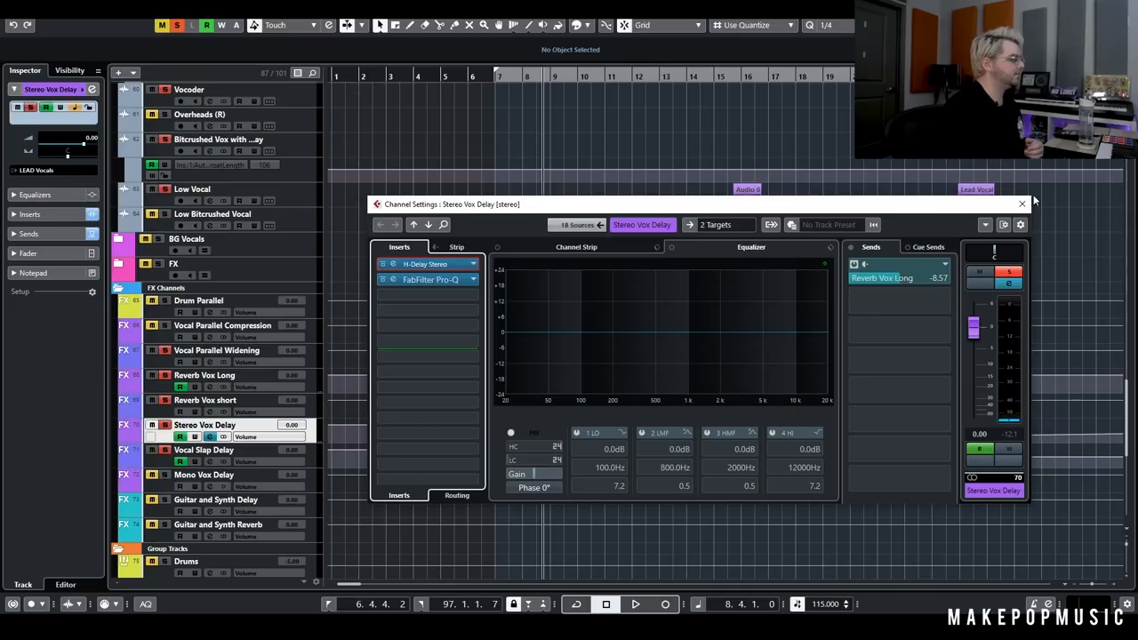
# - Switch on the Lead Vocal's Stereo Vox Delay send at about -13.1 dB with playback running
pyautogui.click(1021, 203)
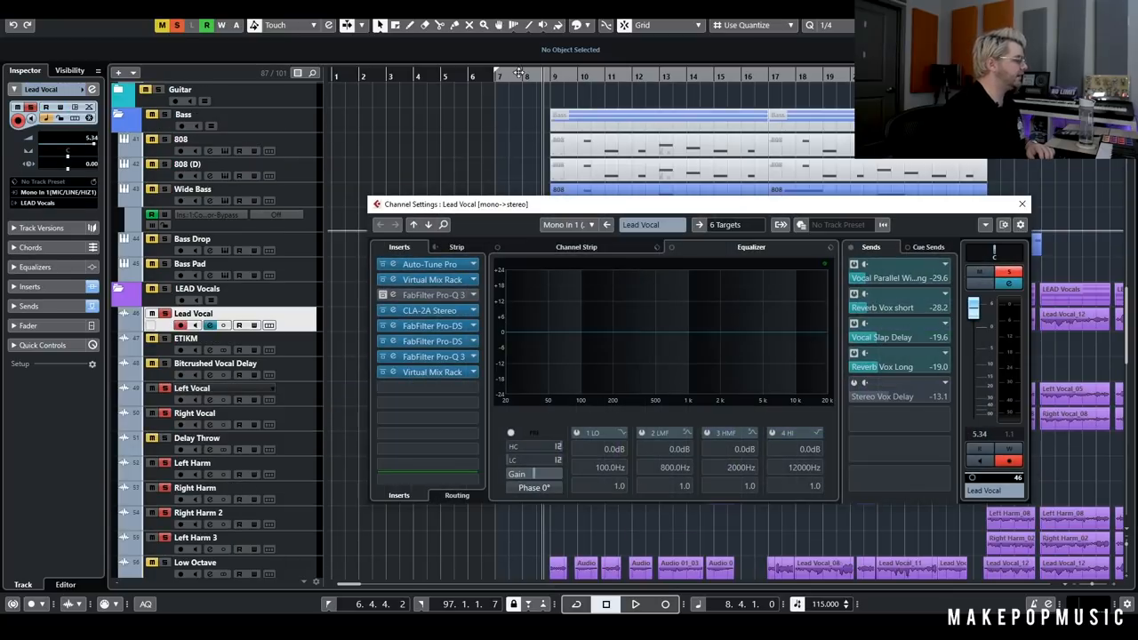
pyautogui.moveTo(560, 96)
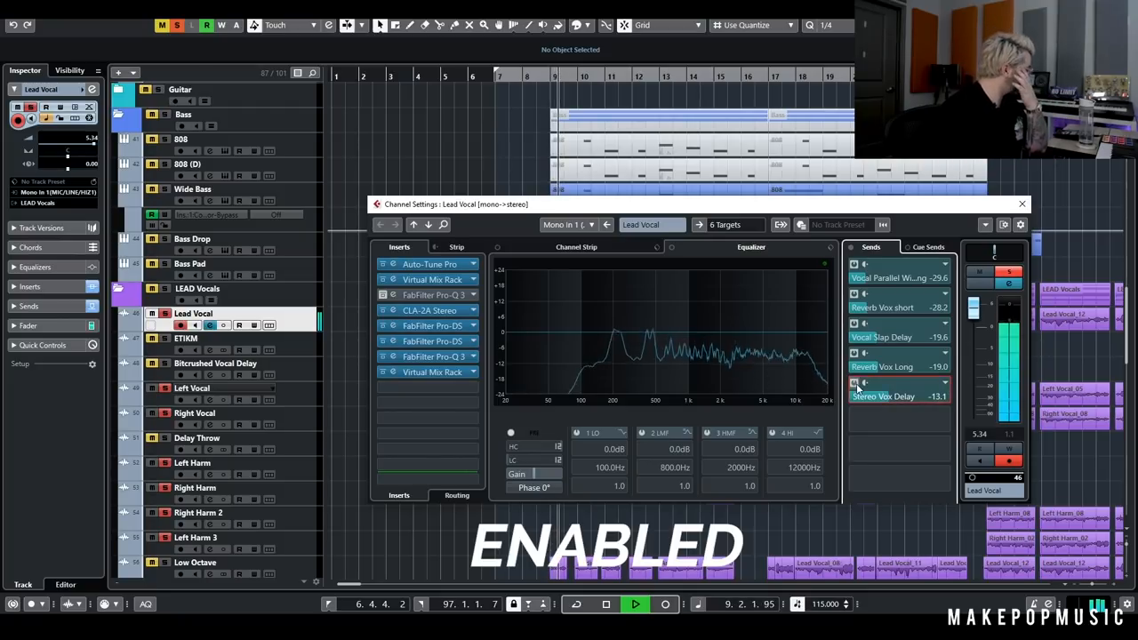
pyautogui.click(898, 396)
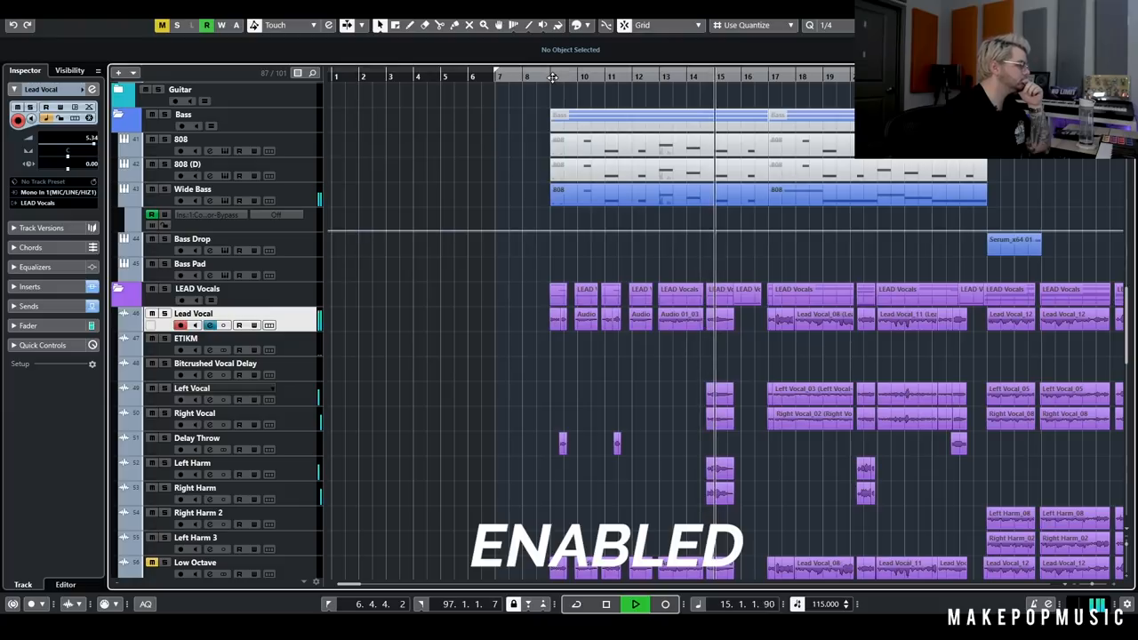
# - Stop playback and view the Low Octave Doubler chain and its -18.5 dB Stereo Vox Delay send
pyautogui.scroll(-3)
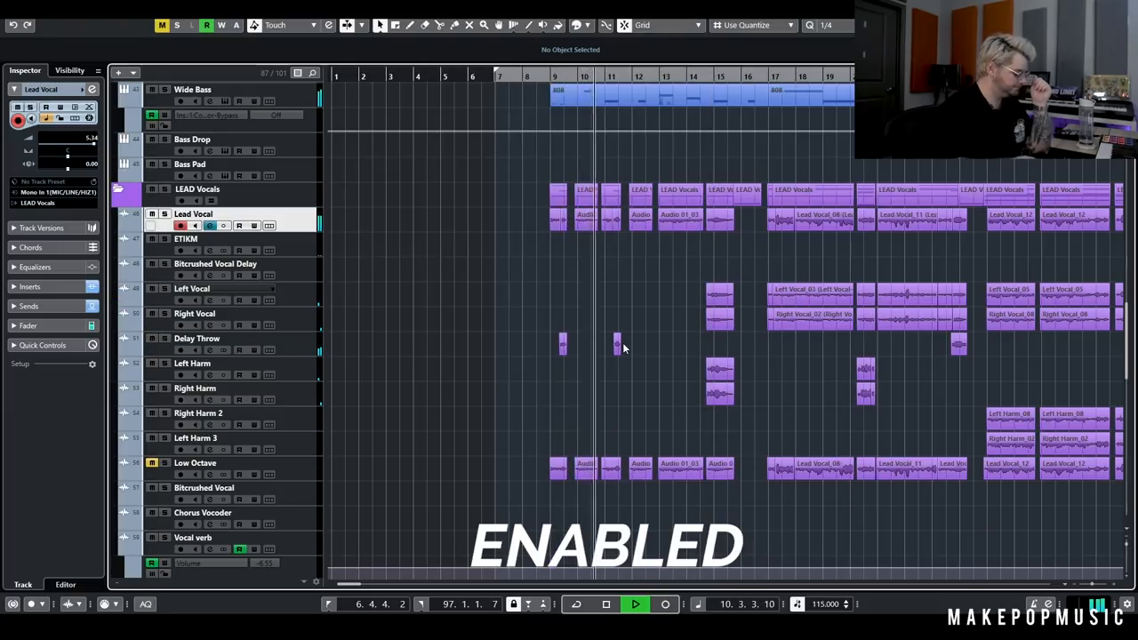
pyautogui.click(635, 603)
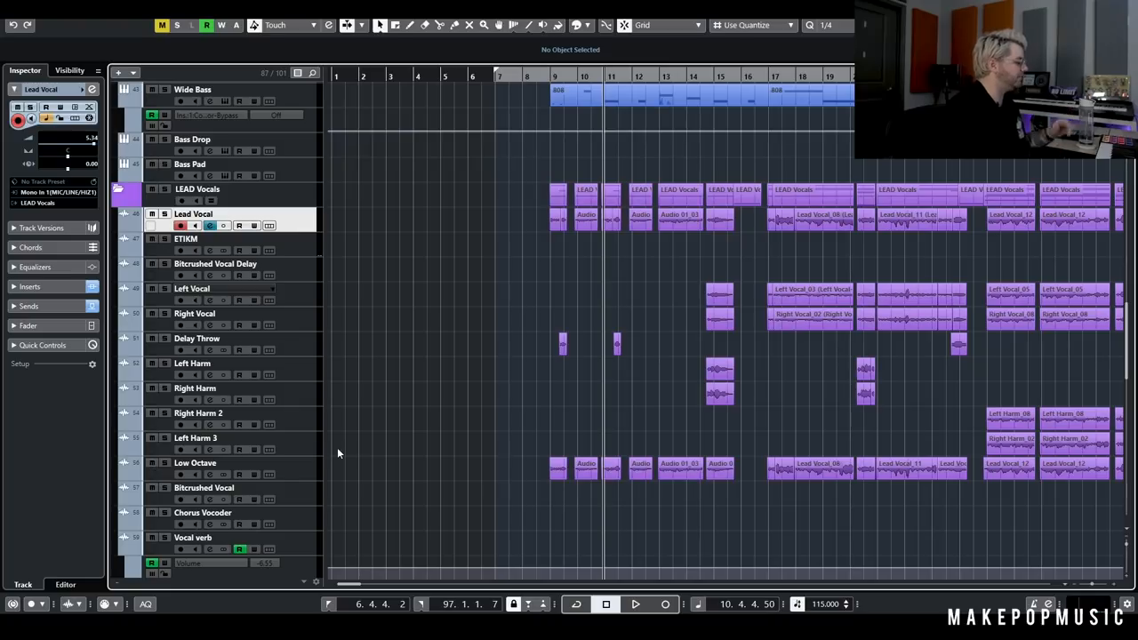
pyautogui.scroll(-3)
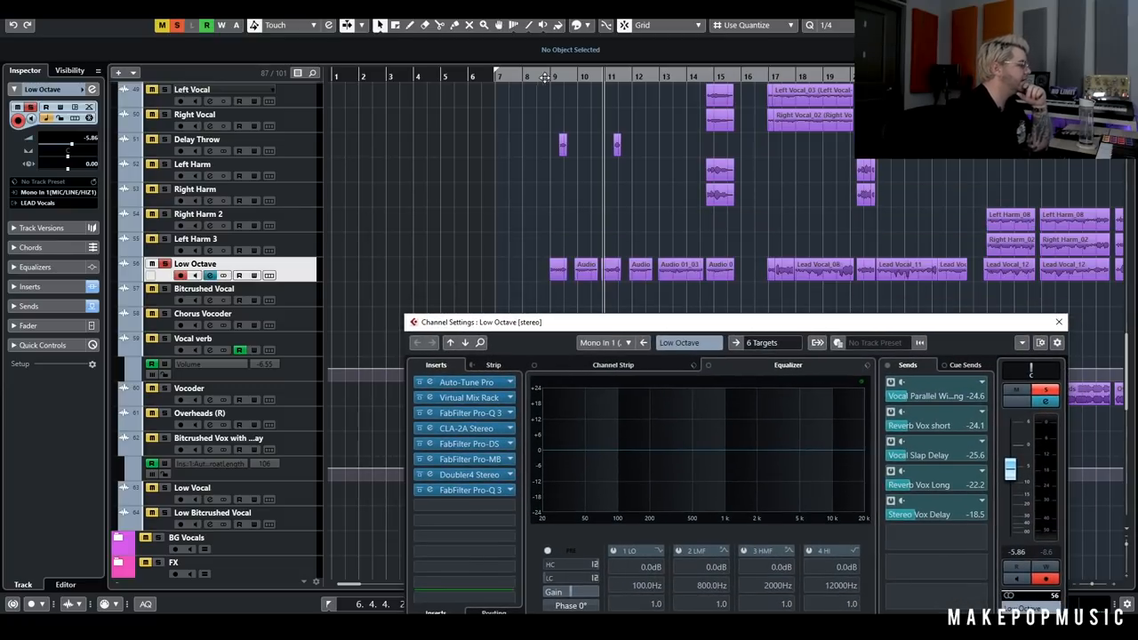
# - Close the Low Octave settings and play the vocal arrangement again from around bar 9
pyautogui.click(1058, 322)
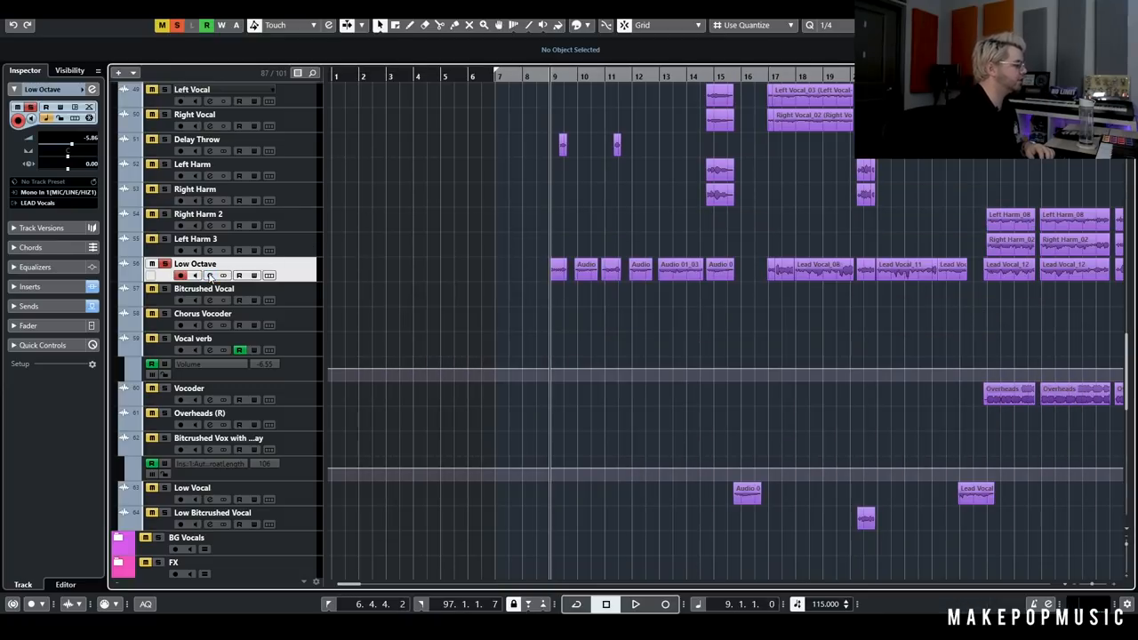
pyautogui.click(212, 263)
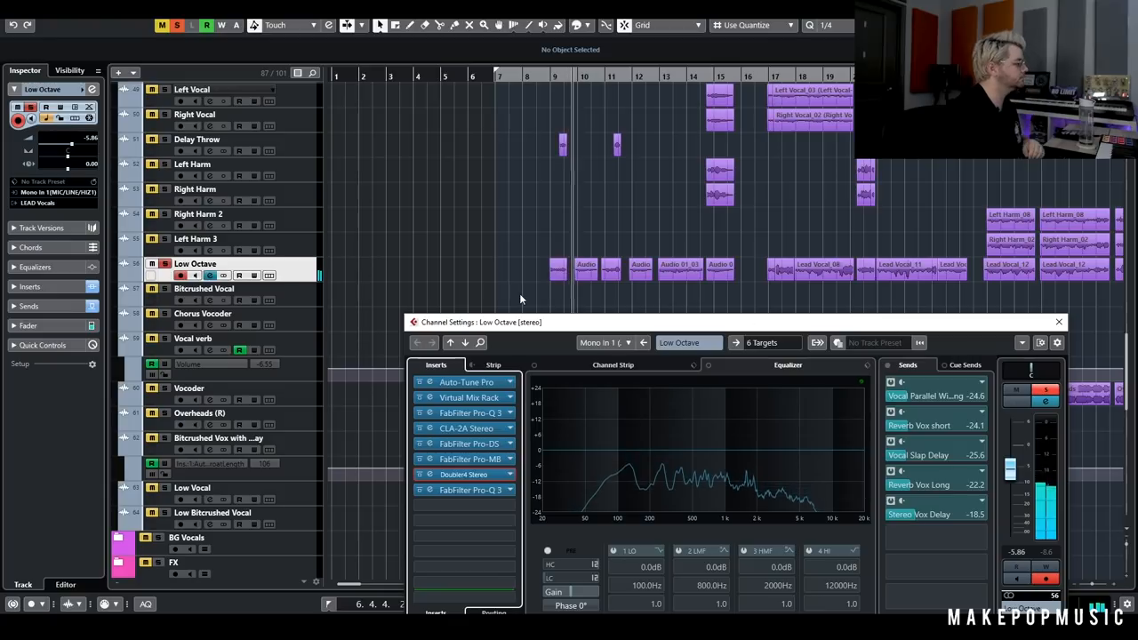
pyautogui.click(1059, 322)
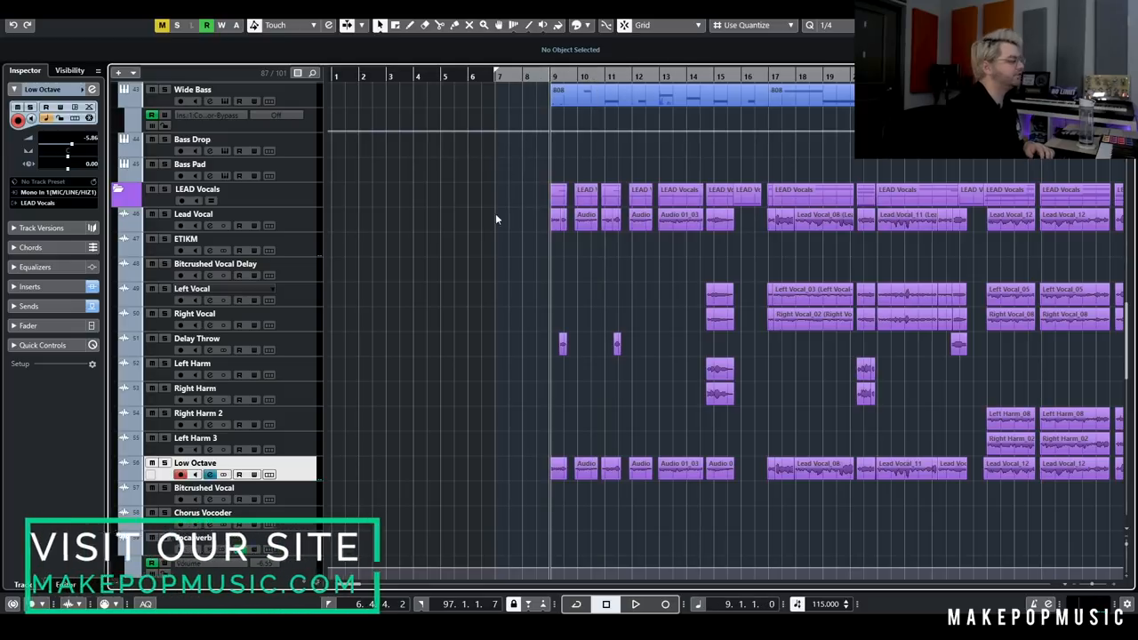
pyautogui.click(635, 604)
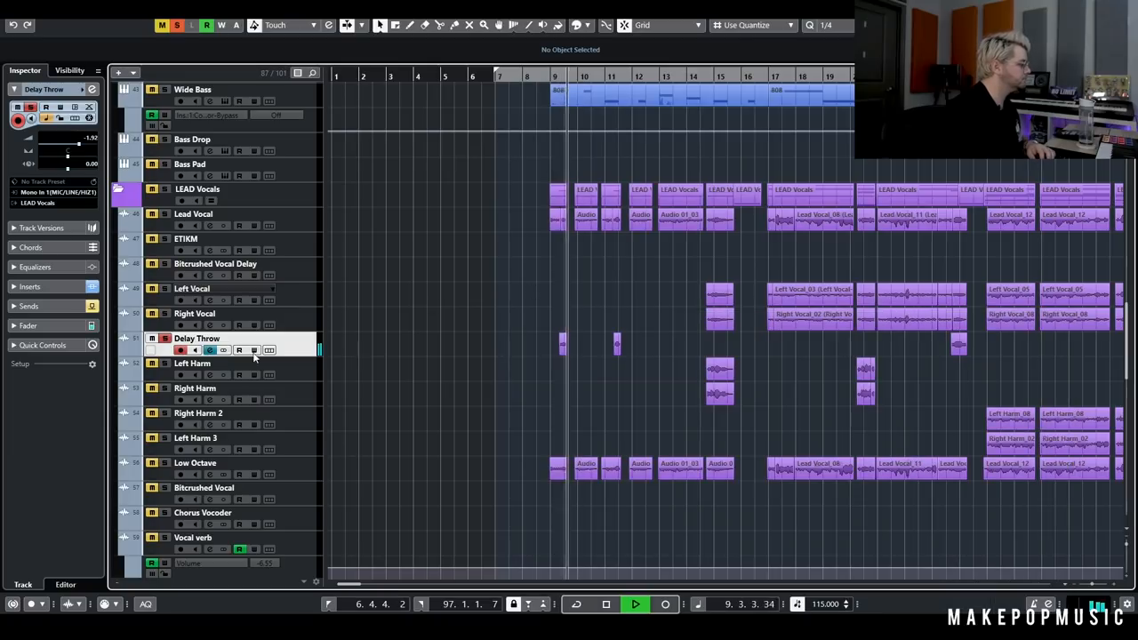
# - Review the Delay Throw H-Delay, Doubler and VerbSuite inserts, then close the window and stop playback
pyautogui.doubleClick(196, 339)
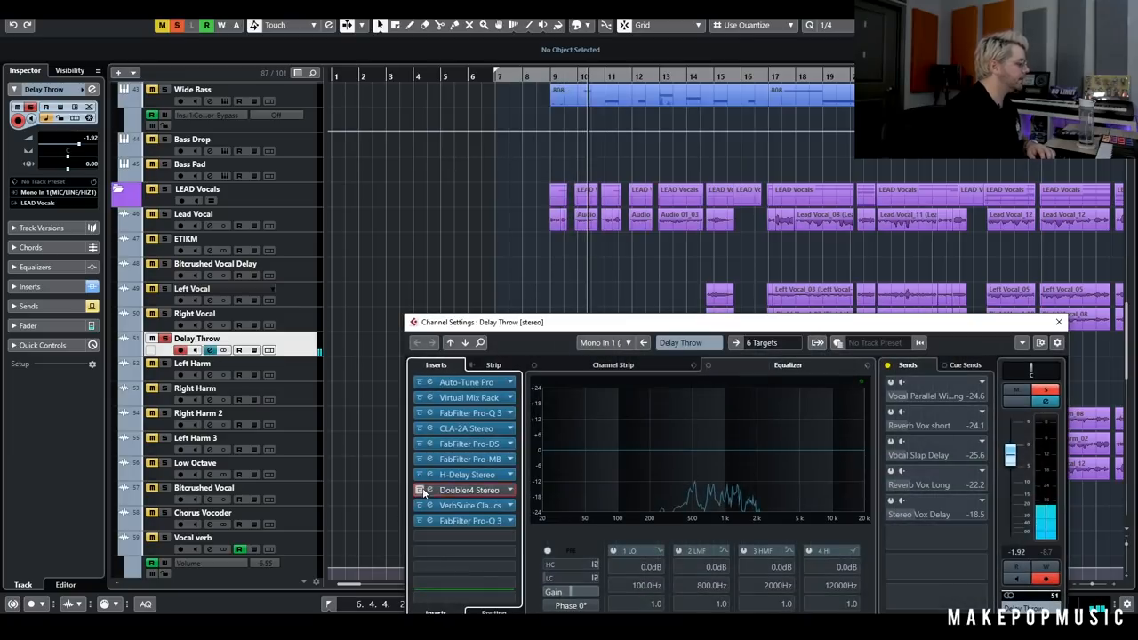
pyautogui.click(1058, 321)
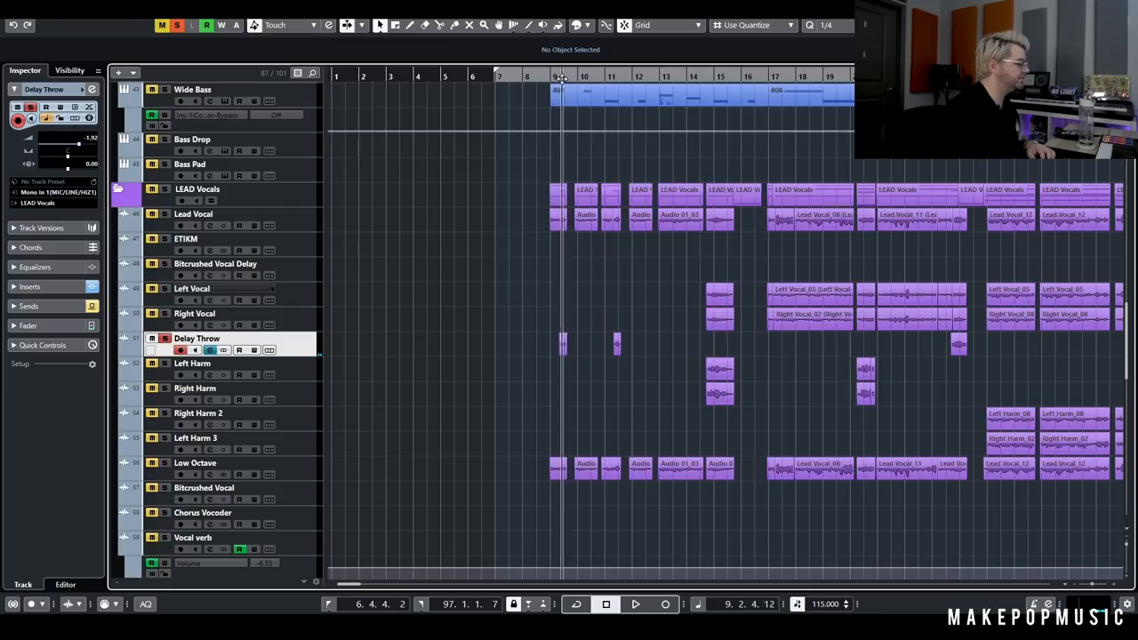
pyautogui.click(635, 603)
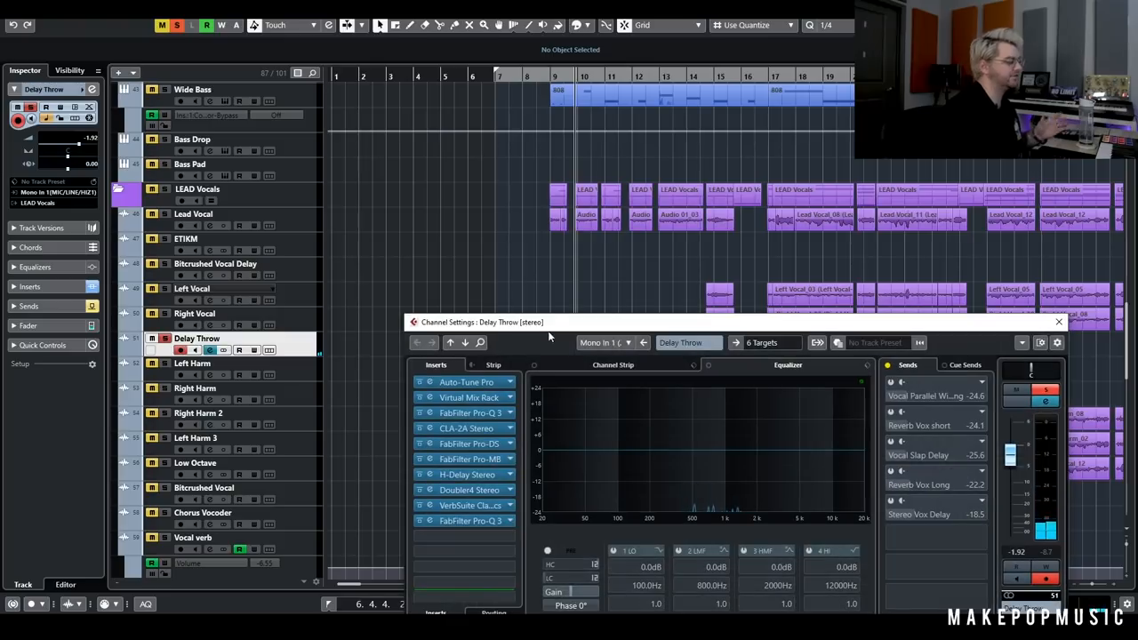
pyautogui.click(1058, 322)
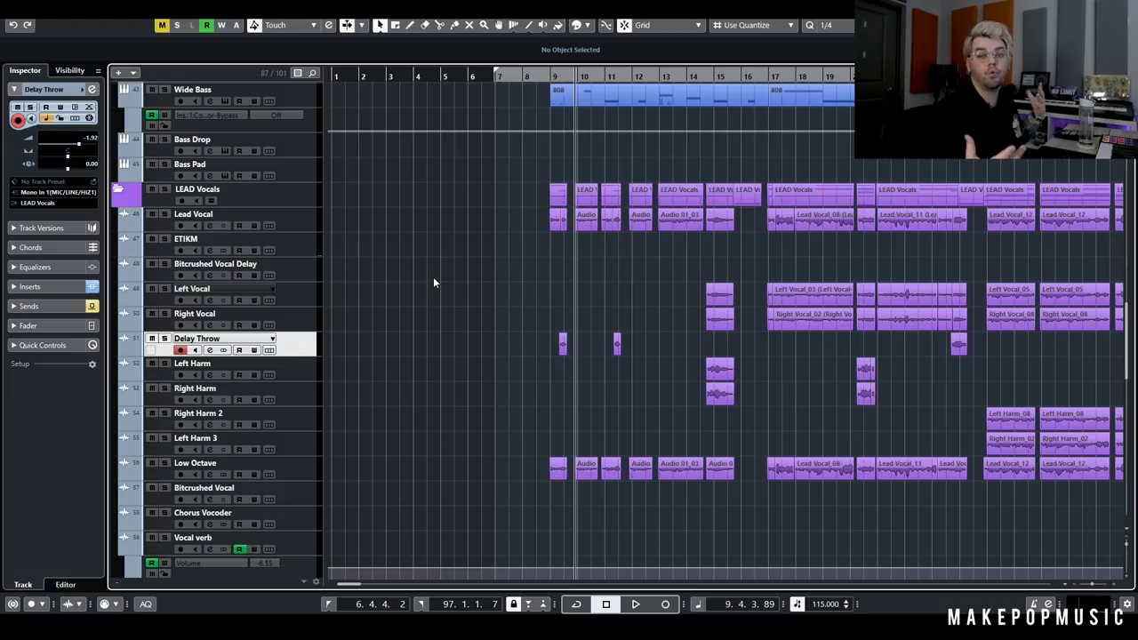
pyautogui.moveTo(443, 234)
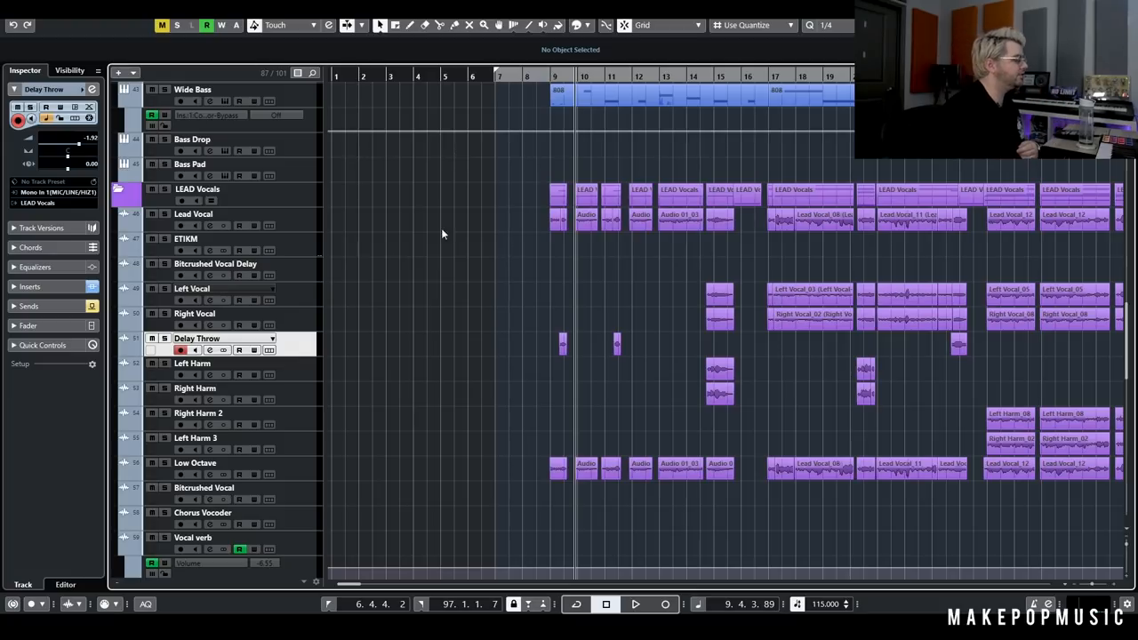
pyautogui.moveTo(598, 260)
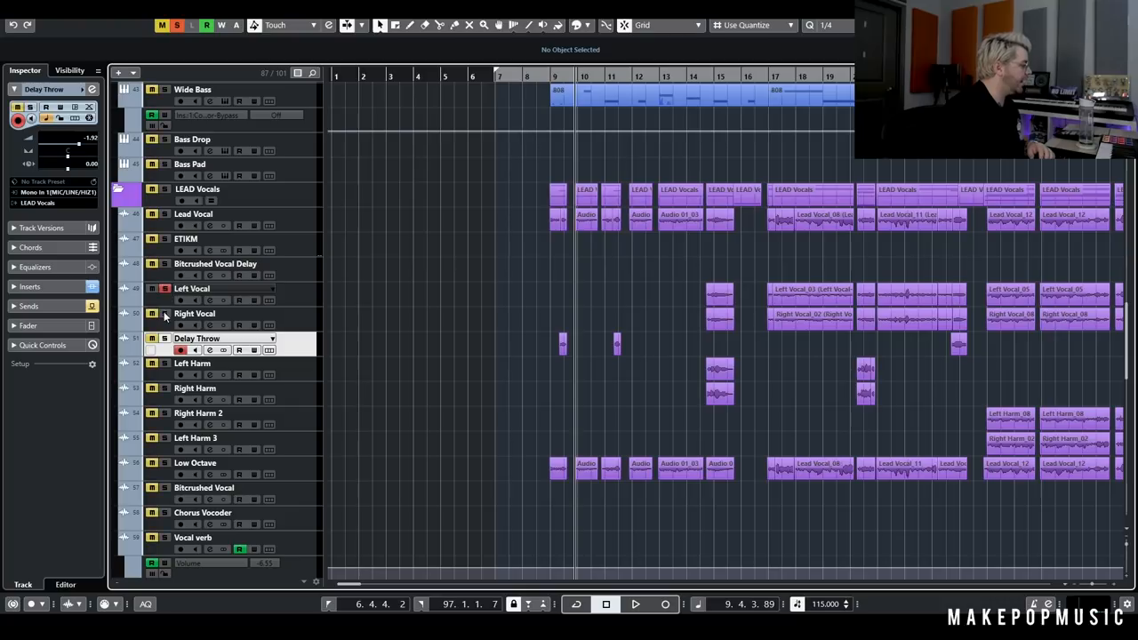
# - Leave the arrangement showing with Lead Vocal soloed and playback stopped around bar 14
pyautogui.click(635, 604)
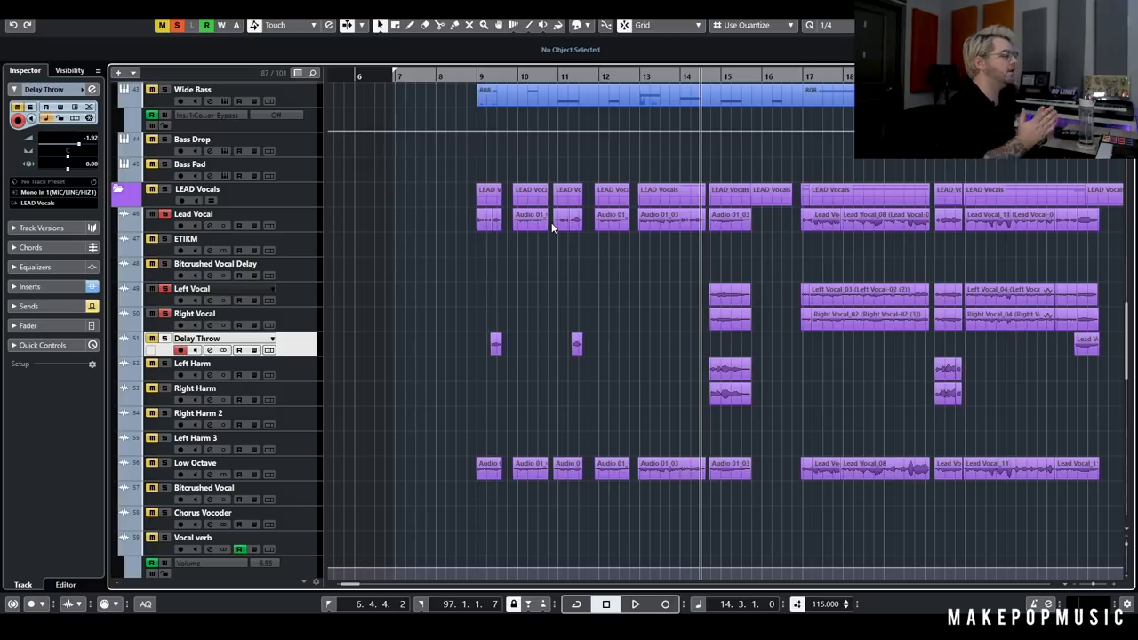
# - Solo the lead, left/right double and harmony tracks together, with Right Harm selected near bar 32
pyautogui.click(634, 604)
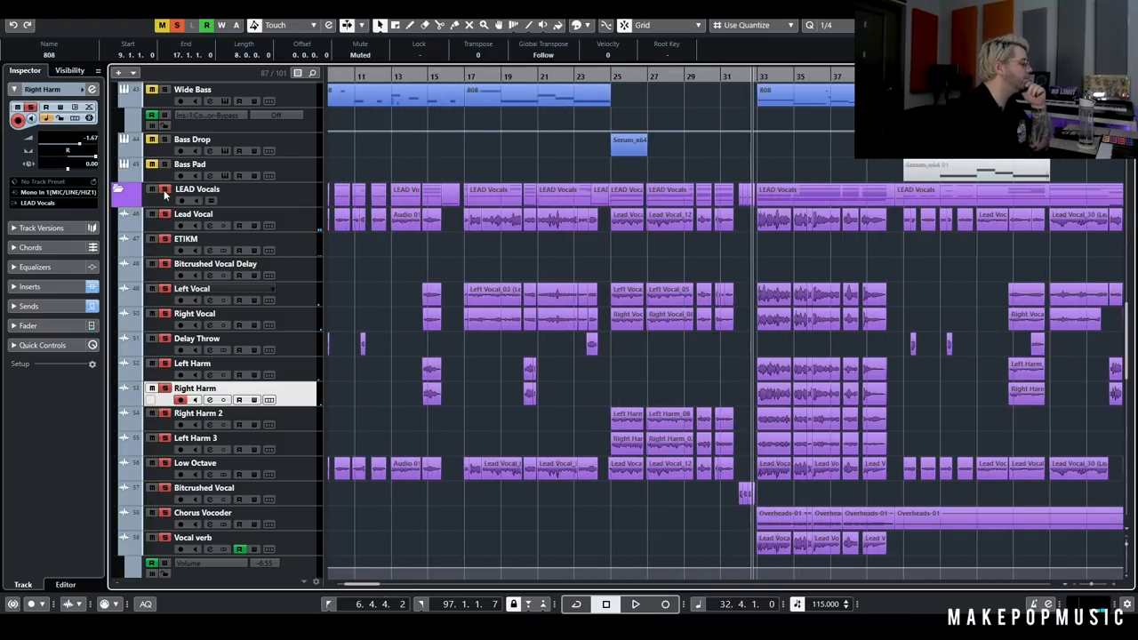
pyautogui.moveTo(288, 299)
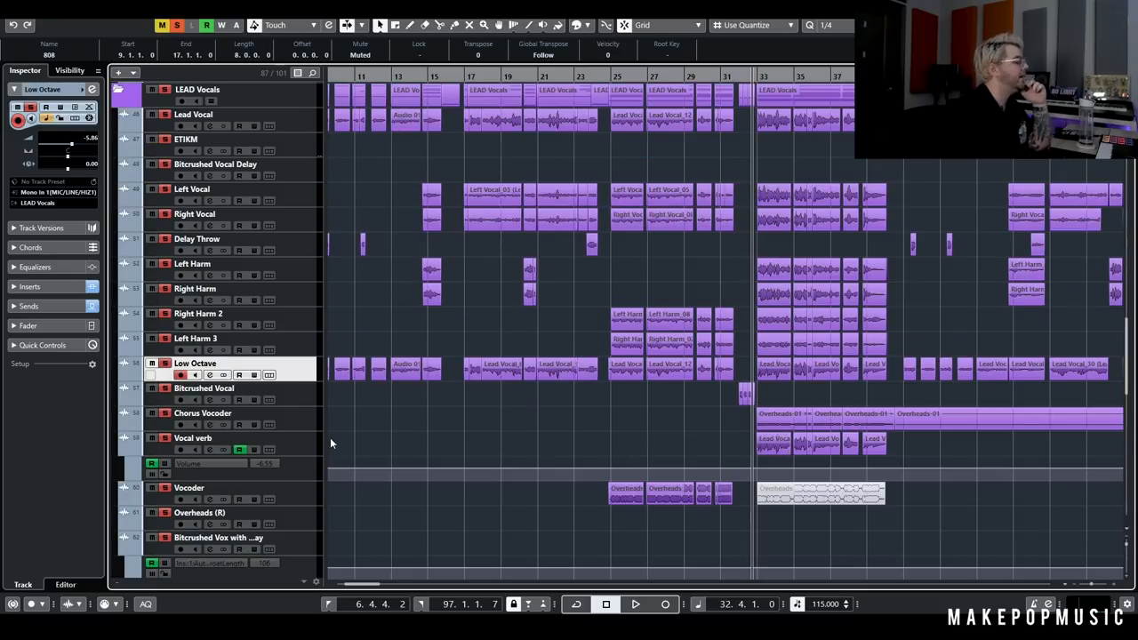
# - Deactivate all vocal solos and play the chorus from bars 23–41 with the full mix
pyautogui.click(193, 437)
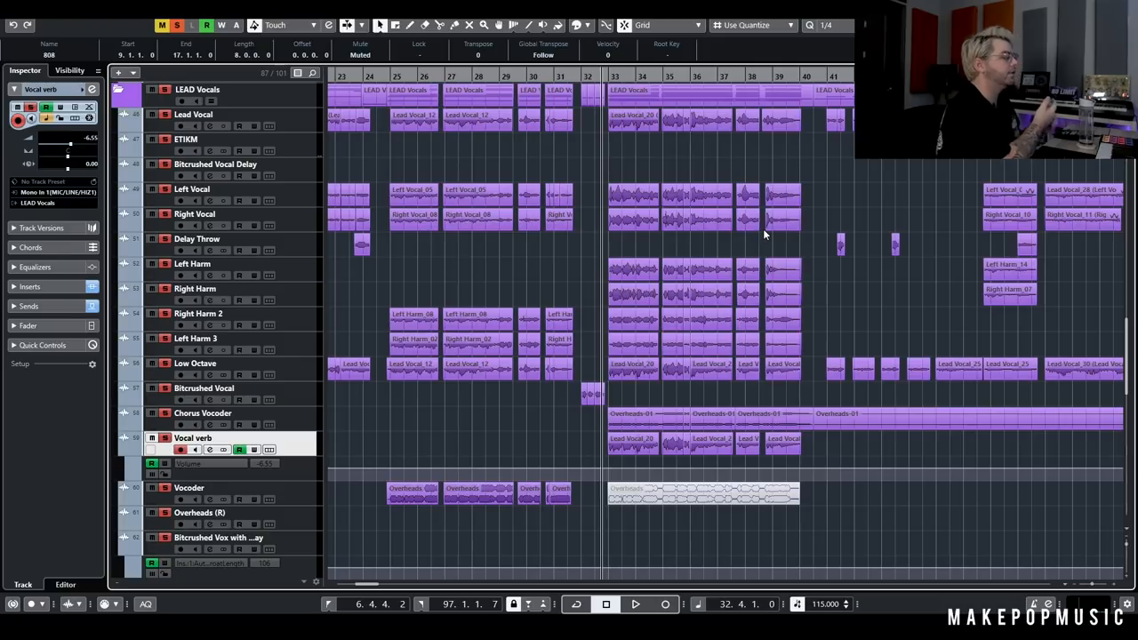
pyautogui.click(635, 604)
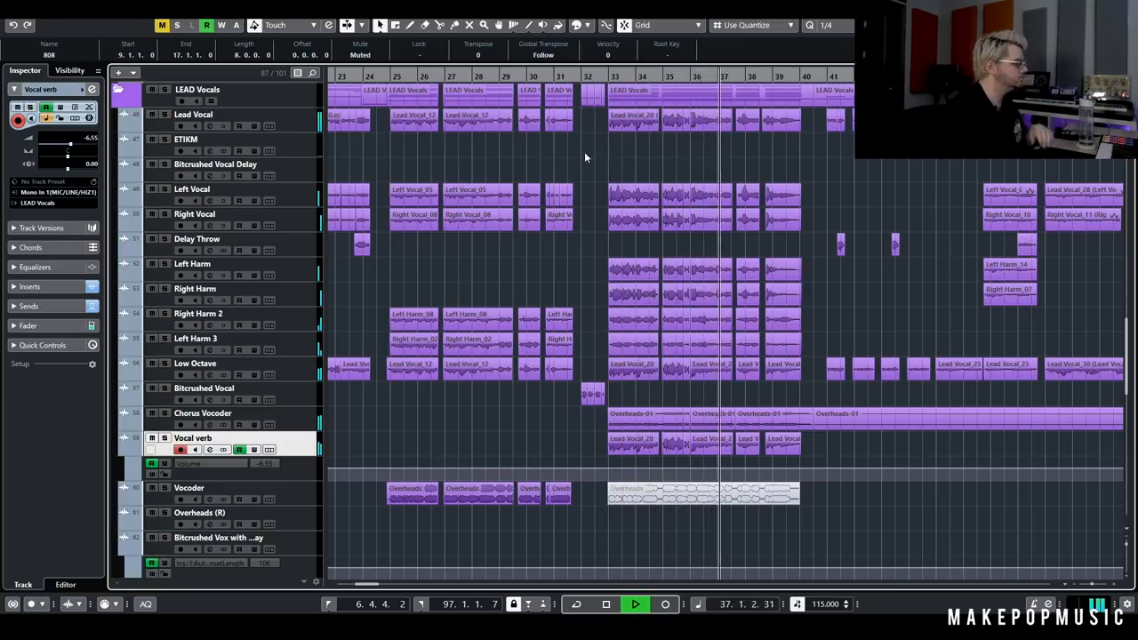
pyautogui.click(605, 604)
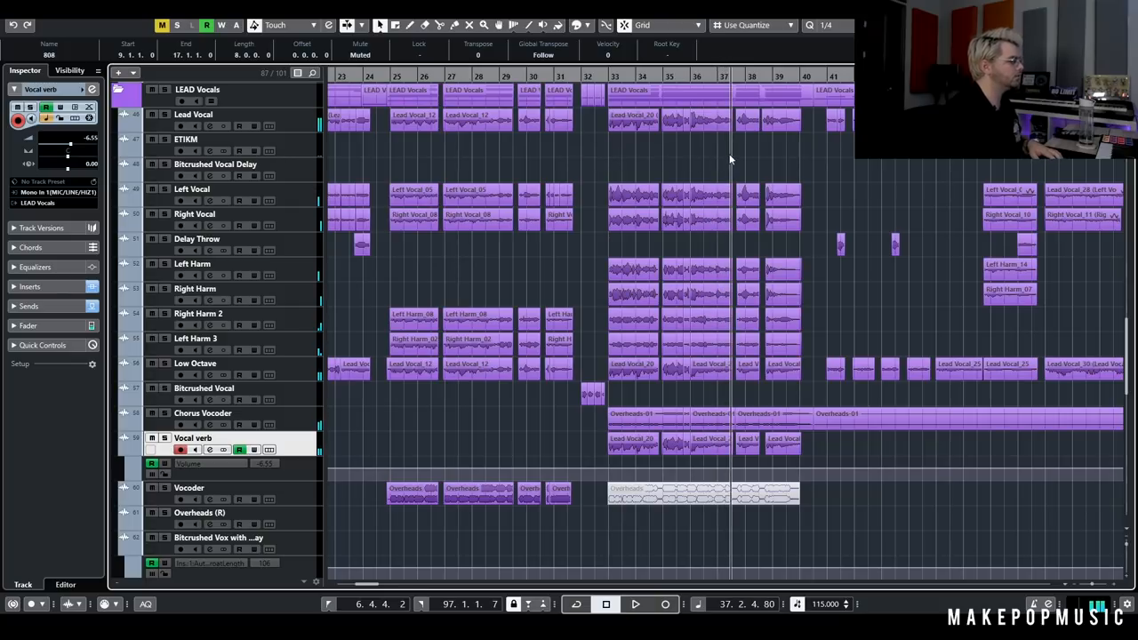